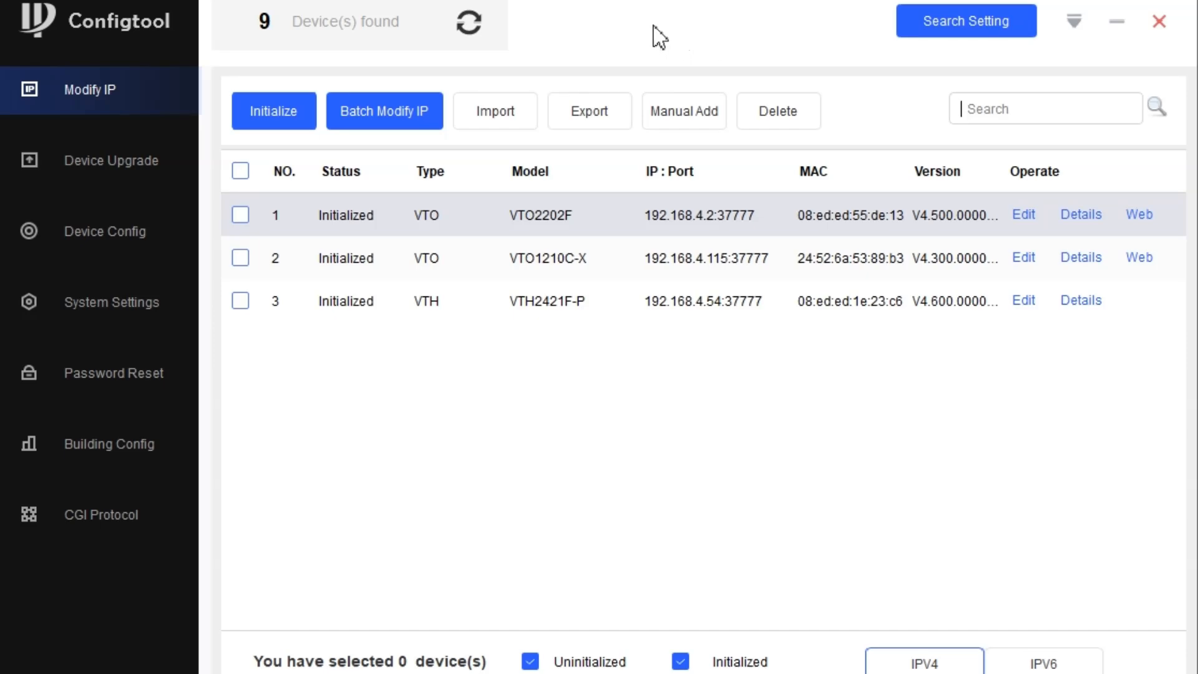
pyautogui.moveTo(138, 96)
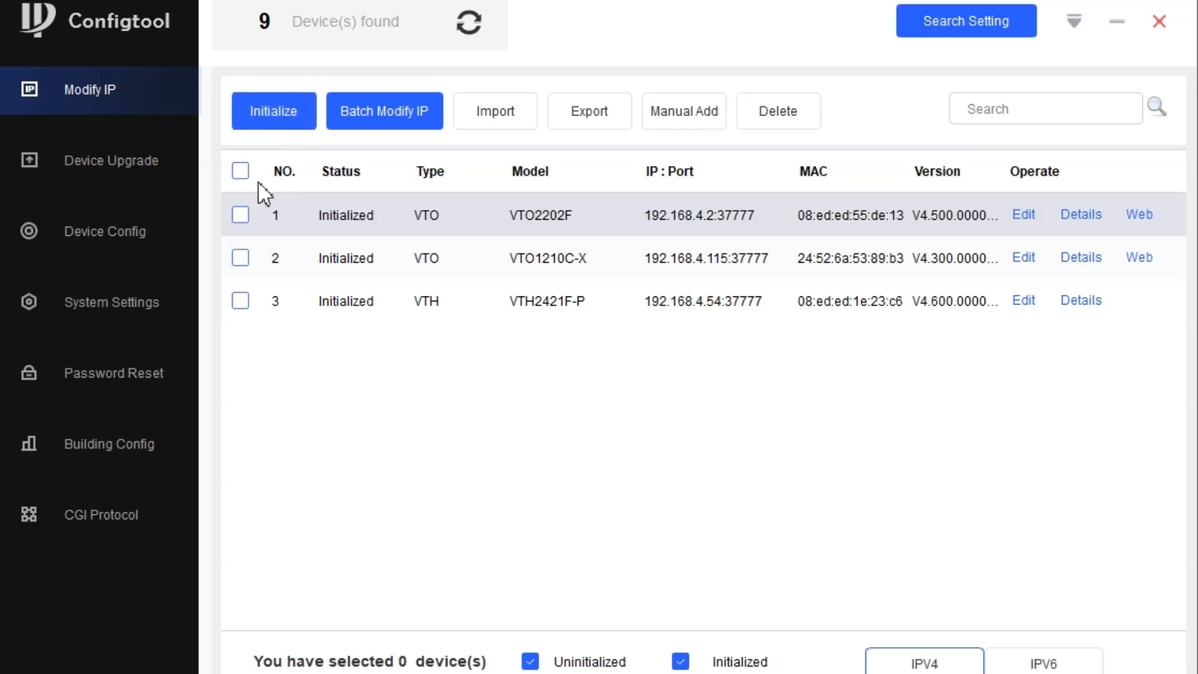
pyautogui.moveTo(256, 214)
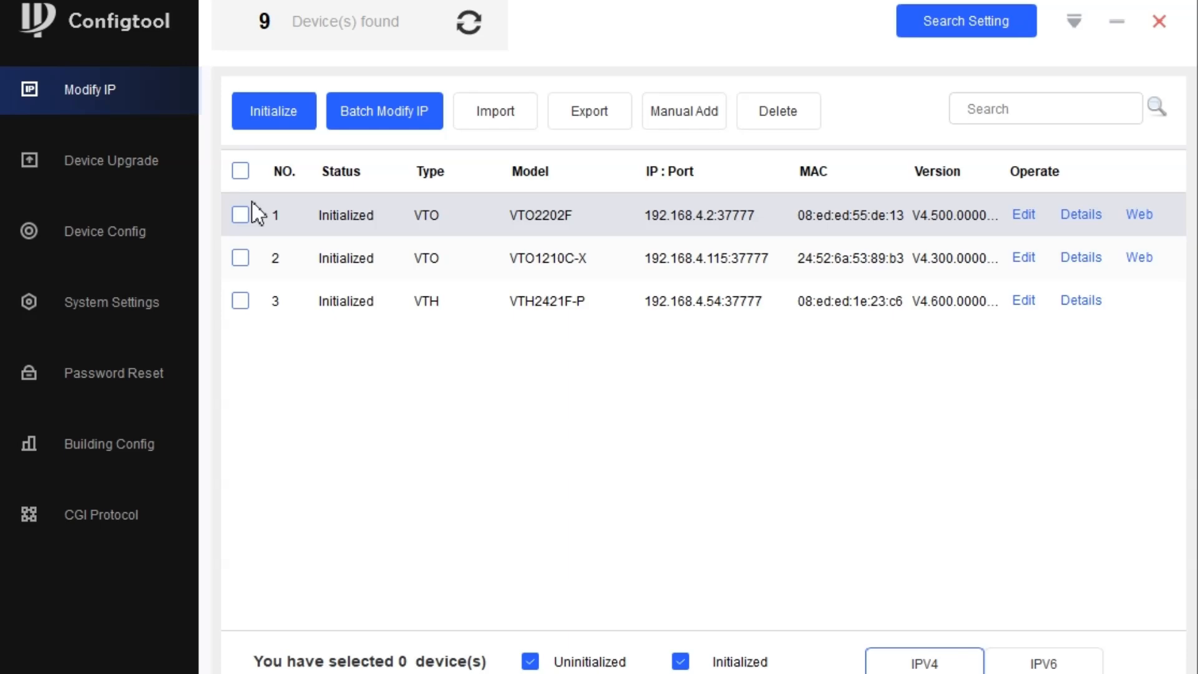
# Tick all nine found devices so the footer reports 9 devices selected
pyautogui.click(273, 111)
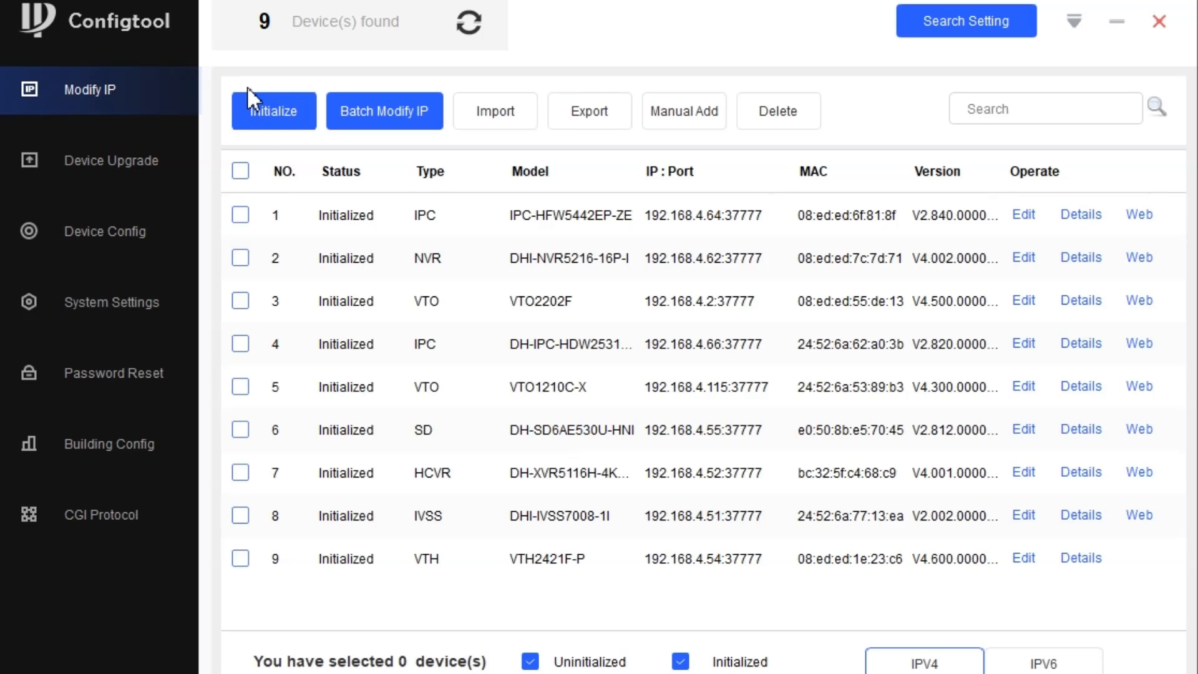
pyautogui.moveTo(260, 96)
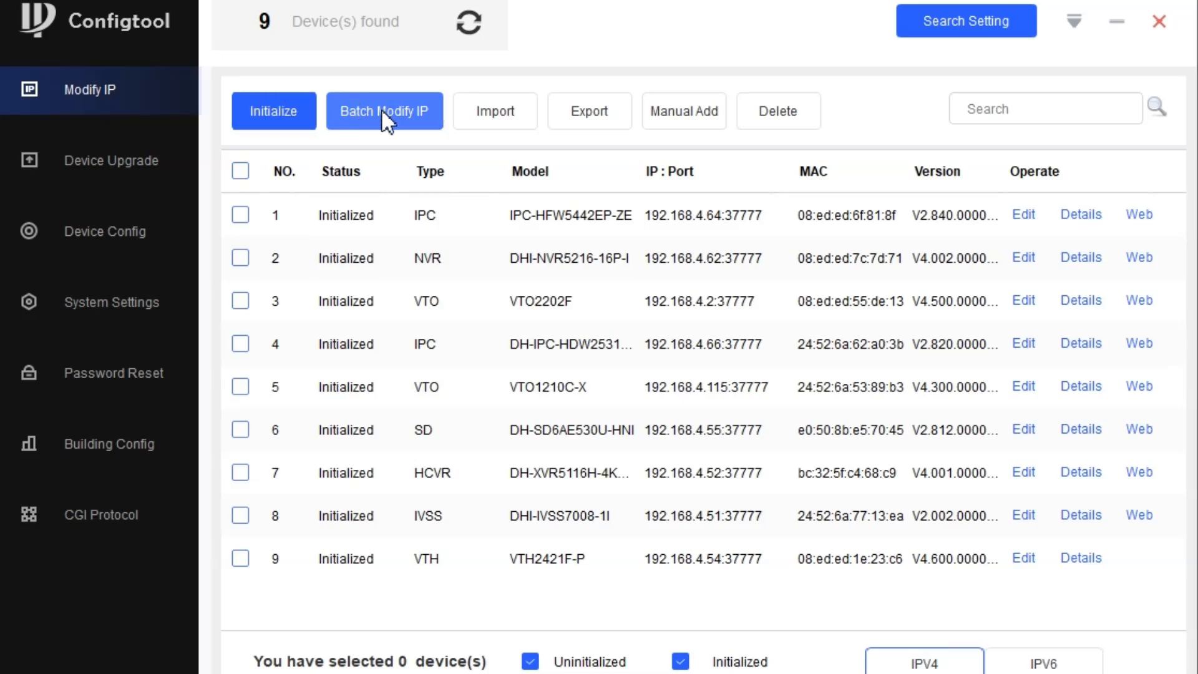
pyautogui.moveTo(241, 299)
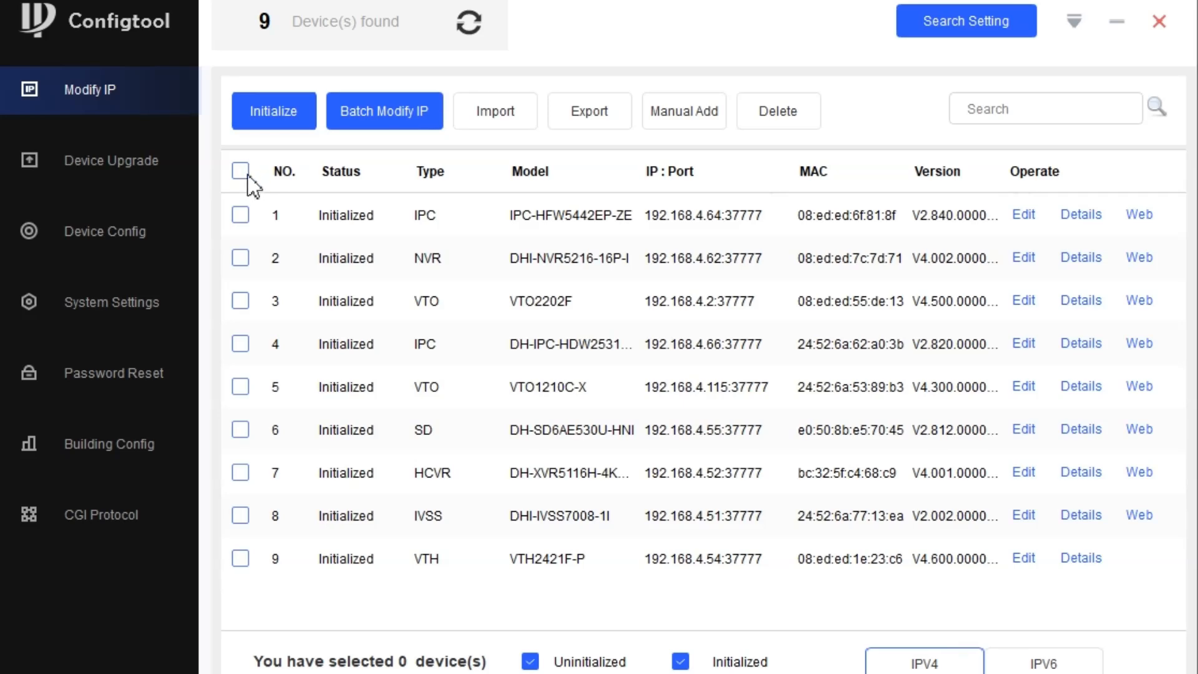
pyautogui.click(240, 171)
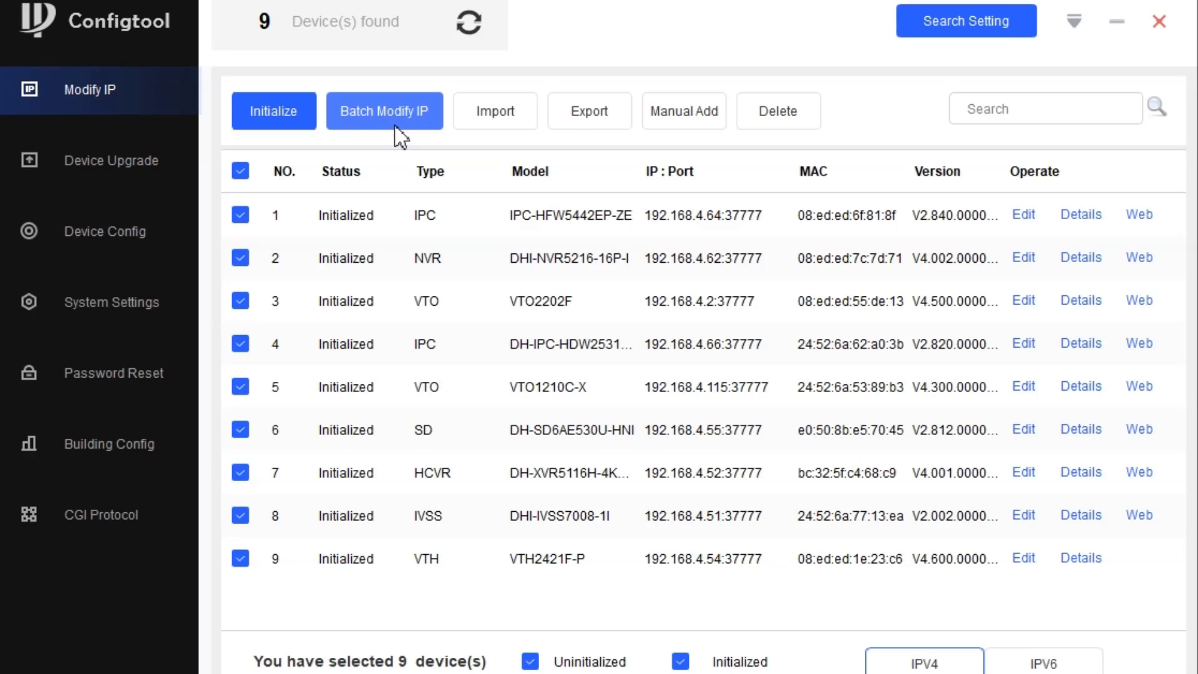
pyautogui.moveTo(494, 111)
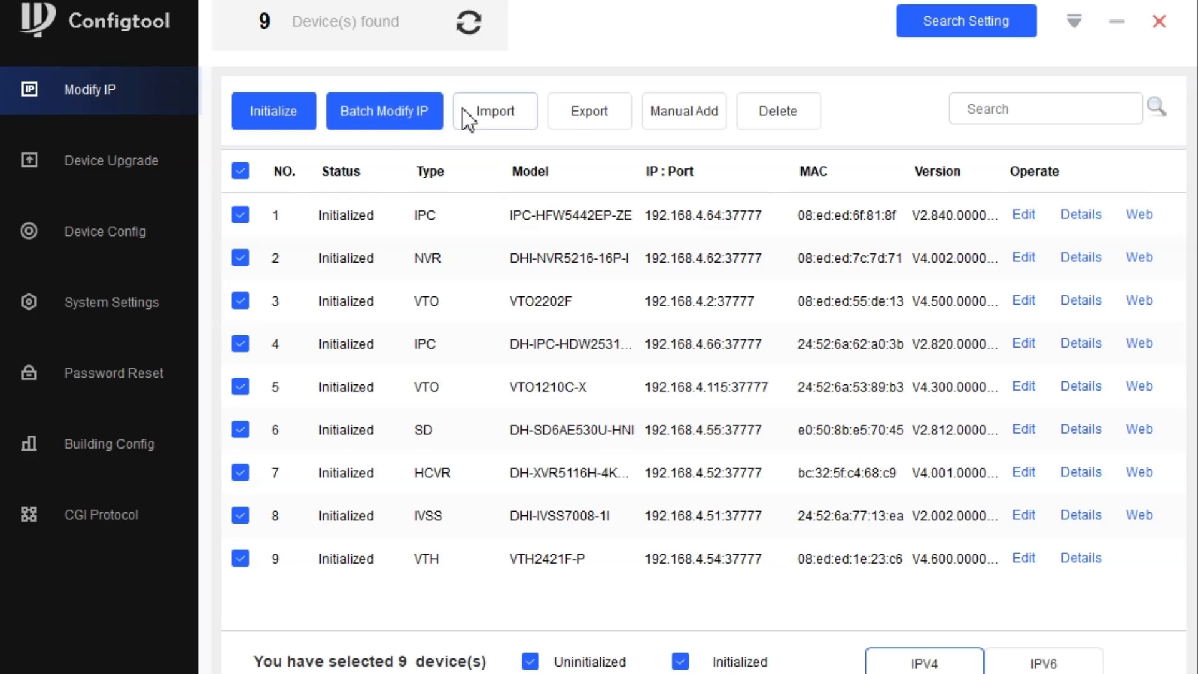
pyautogui.moveTo(802, 139)
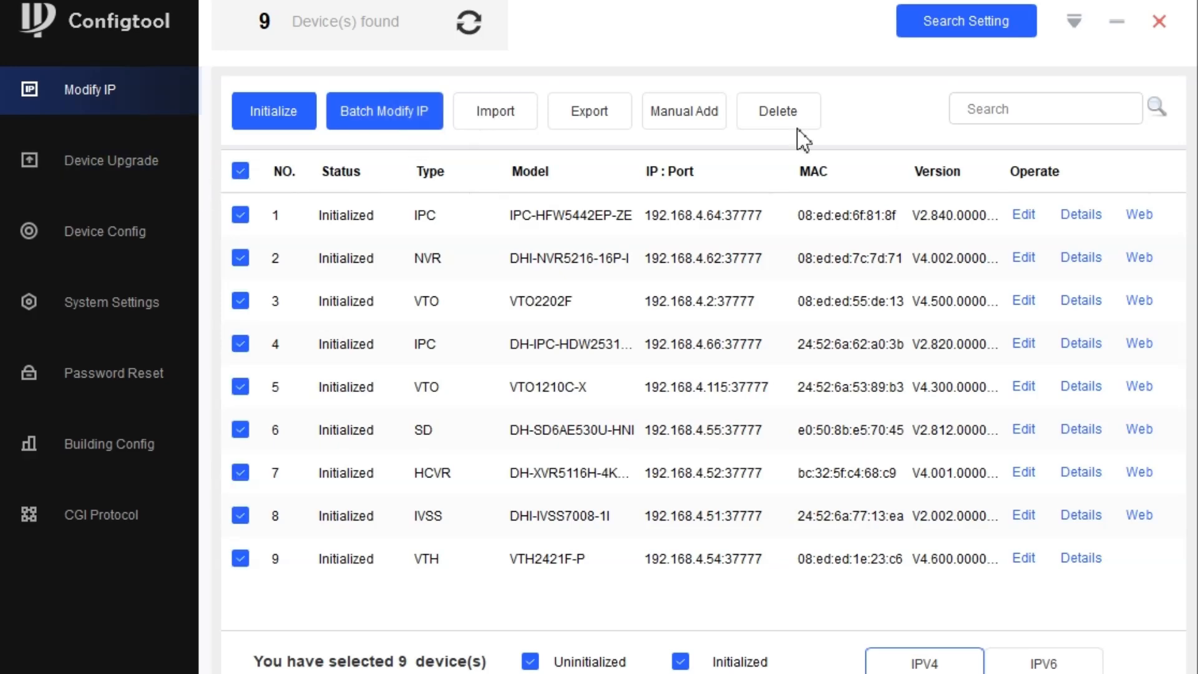
# Bring up the import file picker and the export window, dismissing each without action
pyautogui.click(495, 111)
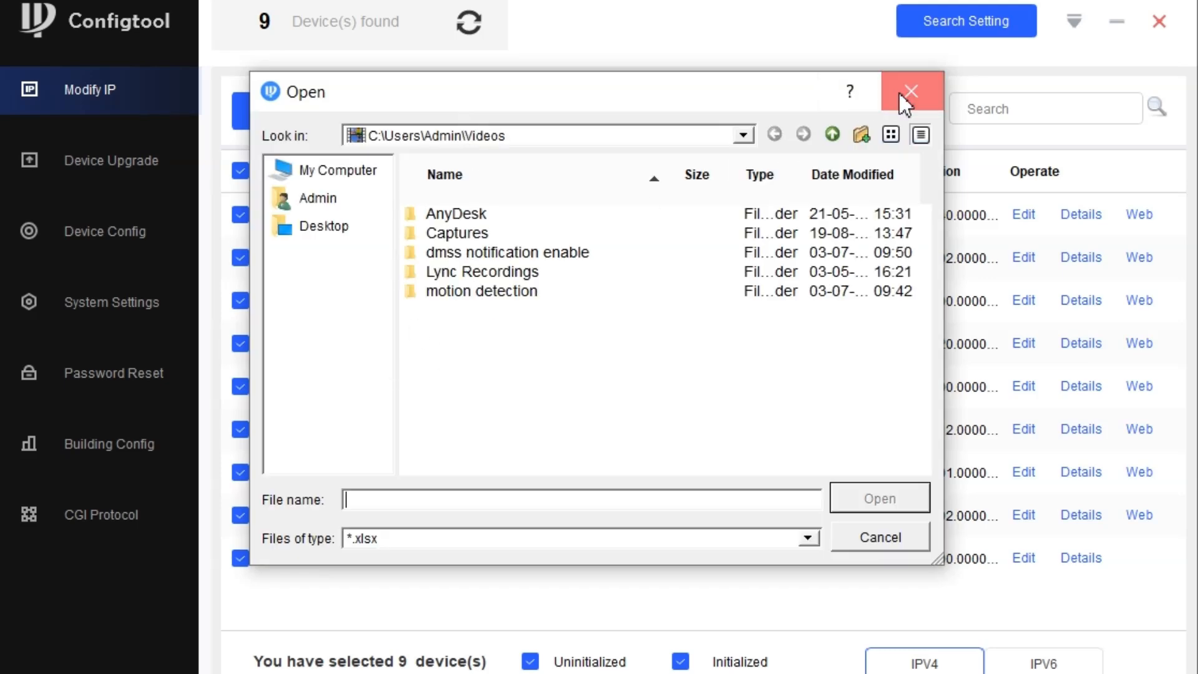
pyautogui.click(907, 91)
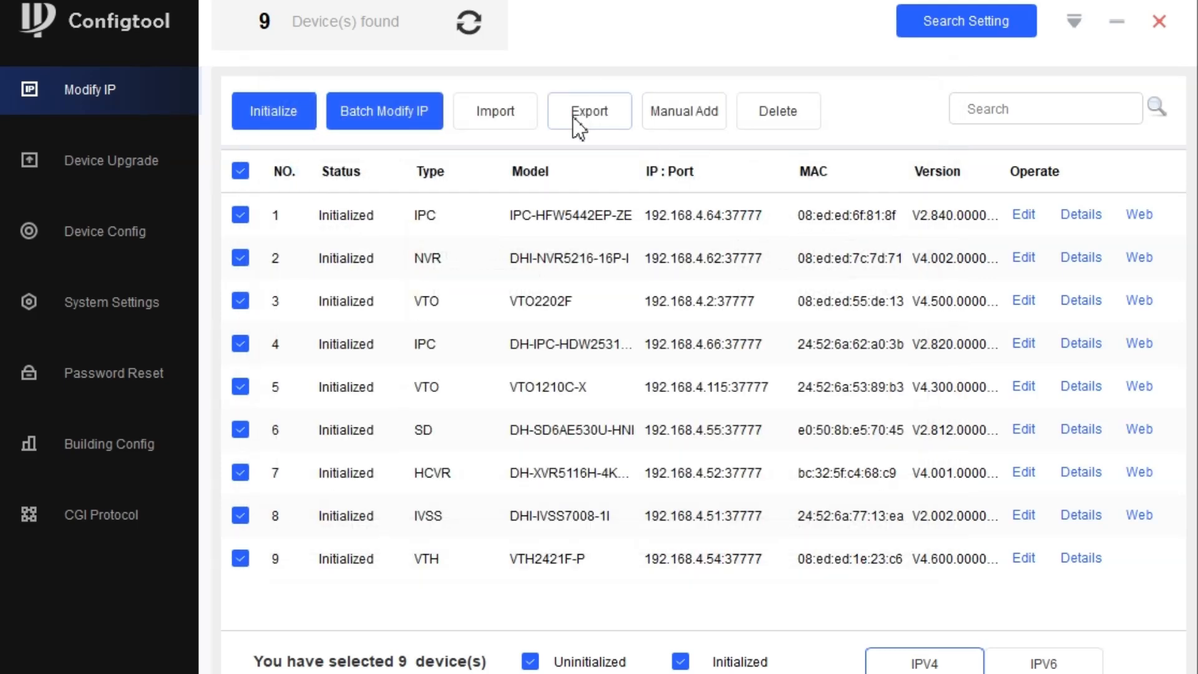
pyautogui.click(589, 111)
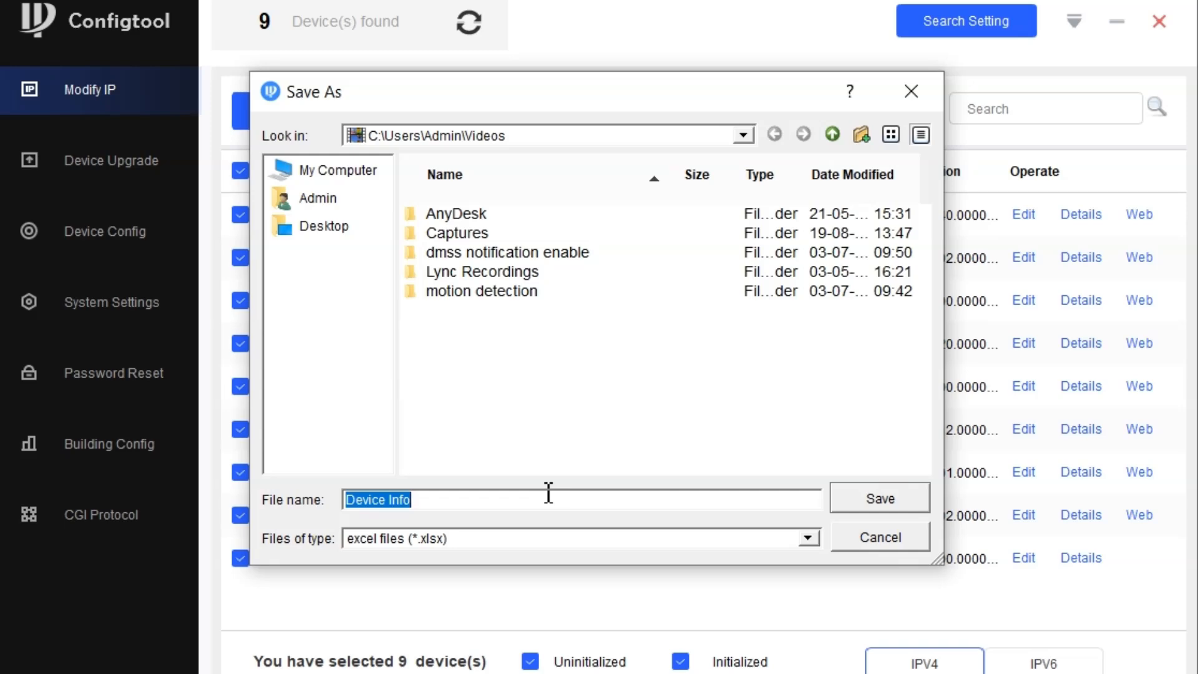
pyautogui.moveTo(910, 91)
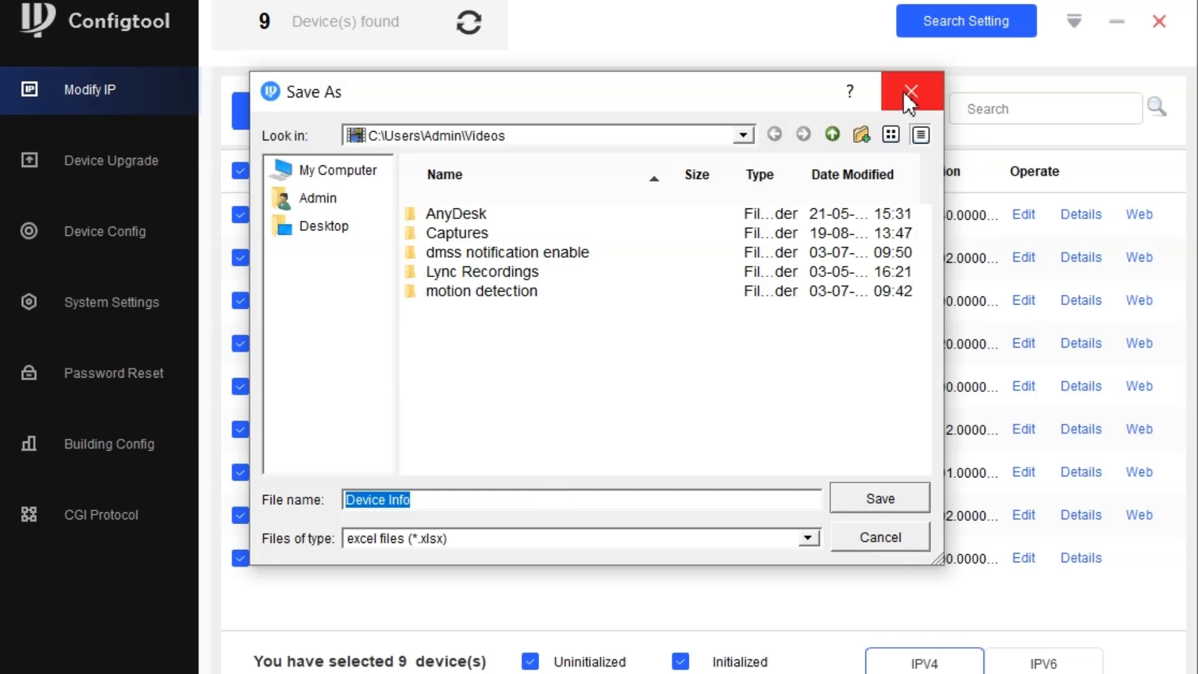
pyautogui.click(909, 91)
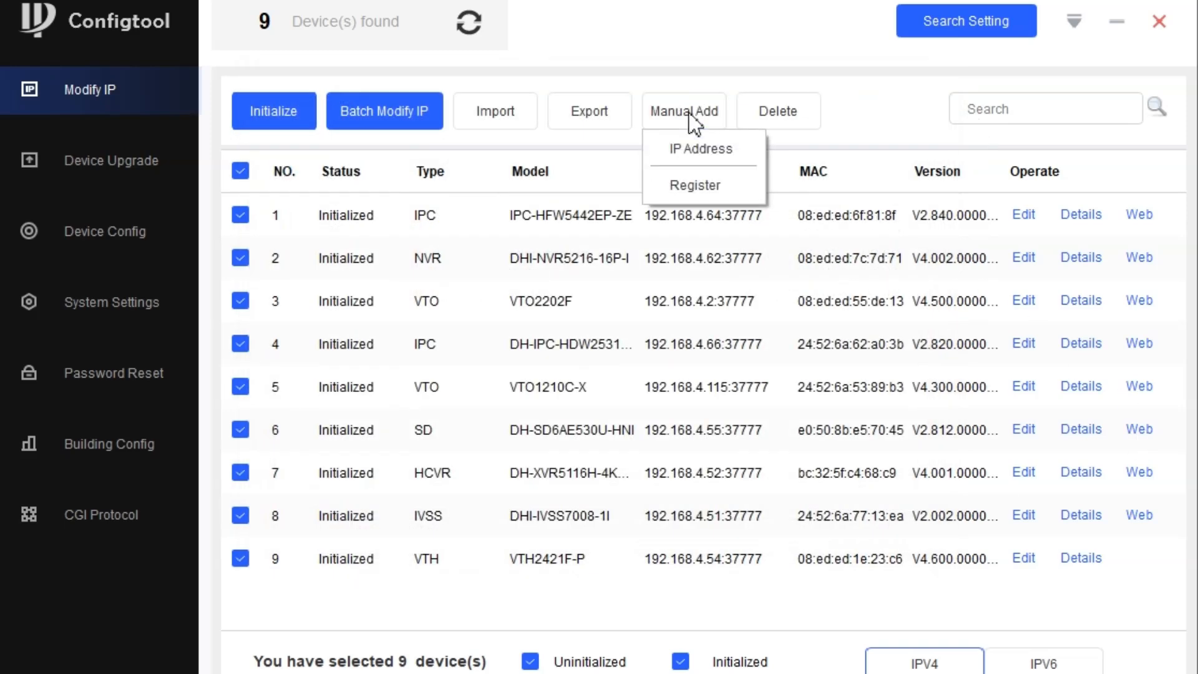
# Show the manual add-by-IP form, then untick every device in the list
pyautogui.click(700, 149)
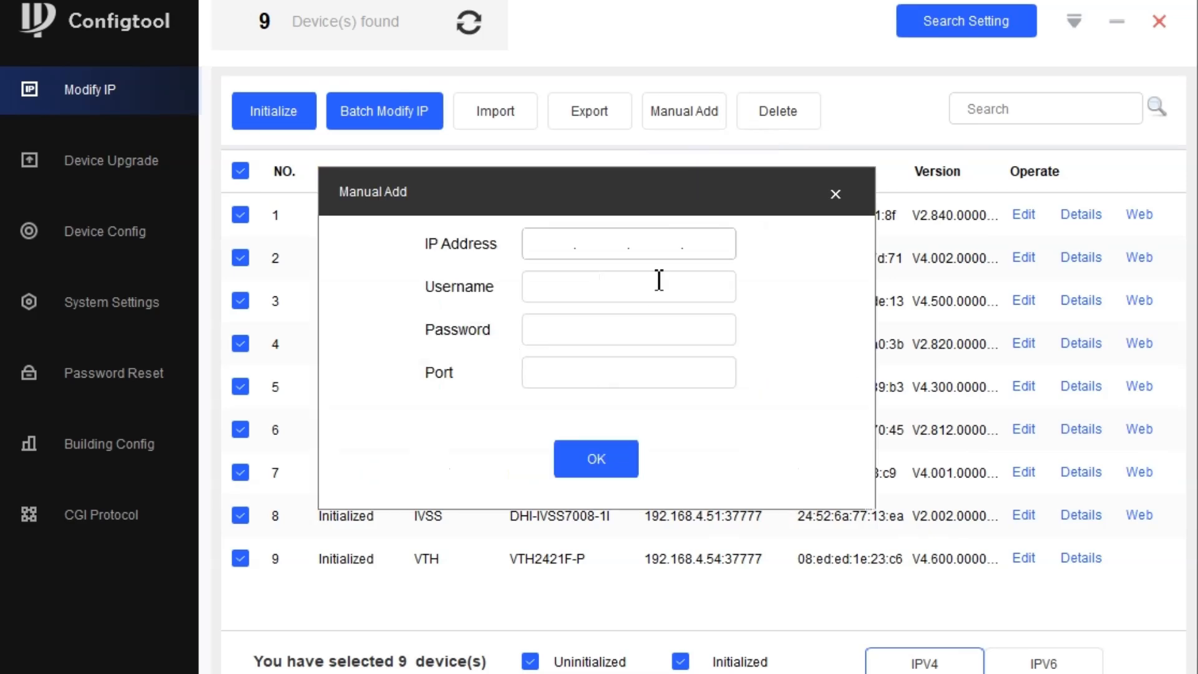
pyautogui.click(834, 193)
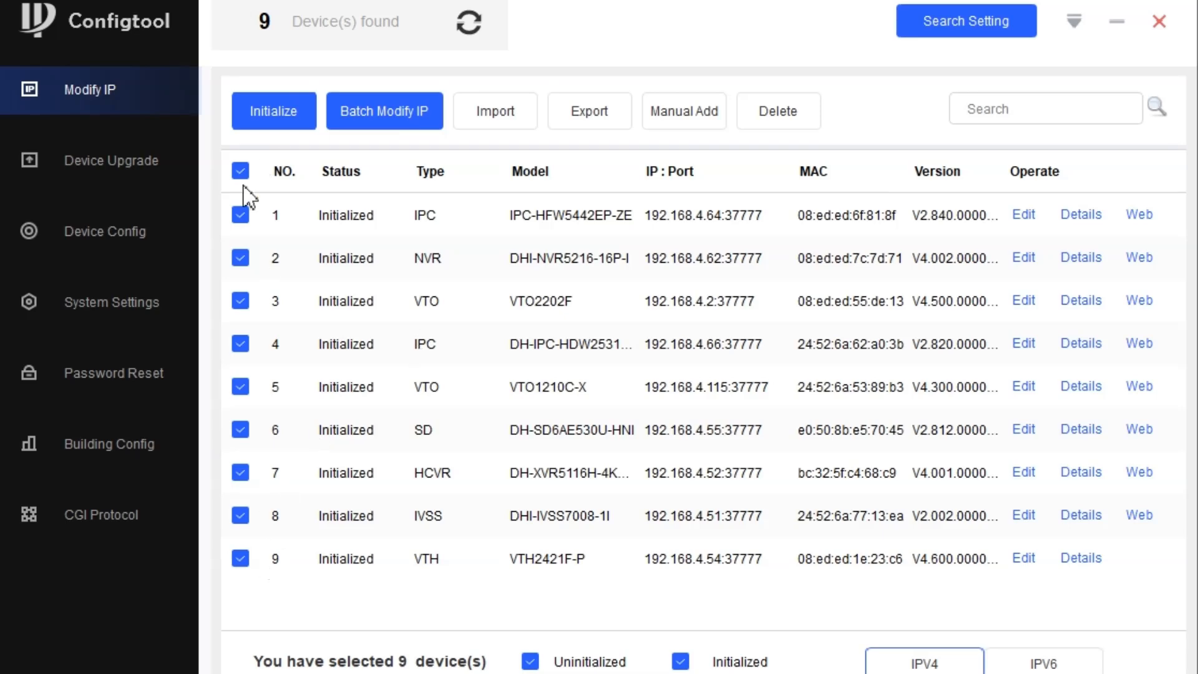
pyautogui.click(240, 171)
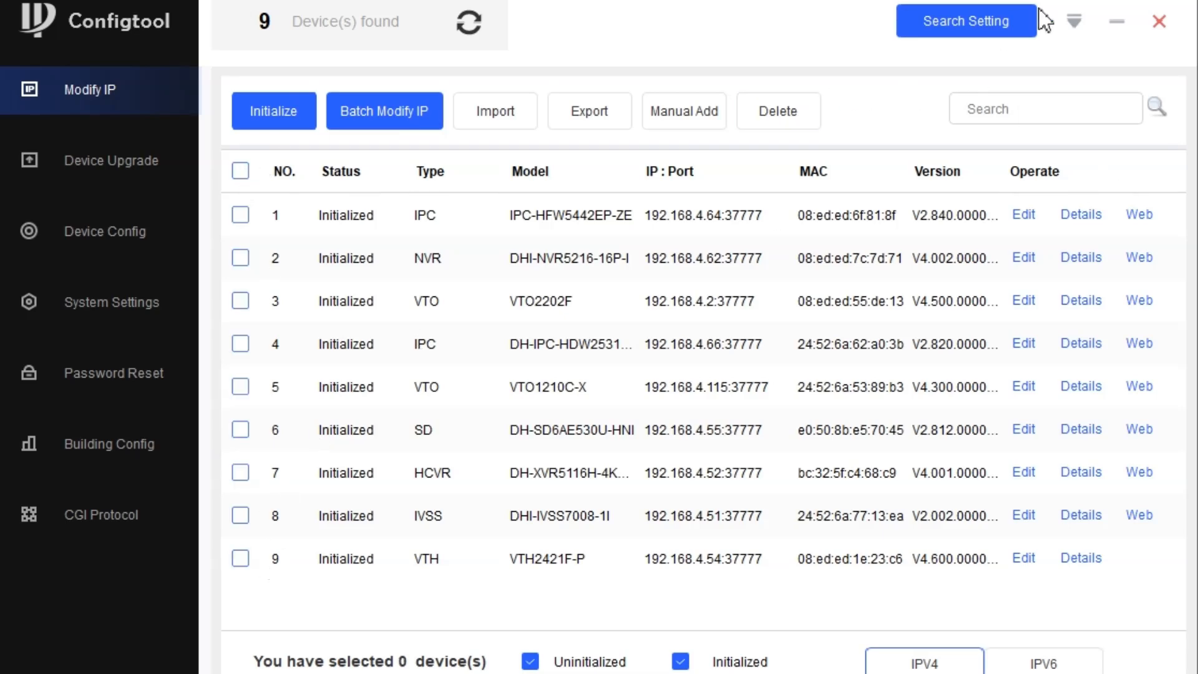
# Filter the device list with search text 'ip' and '42', narrowing the matches
pyautogui.click(1040, 107)
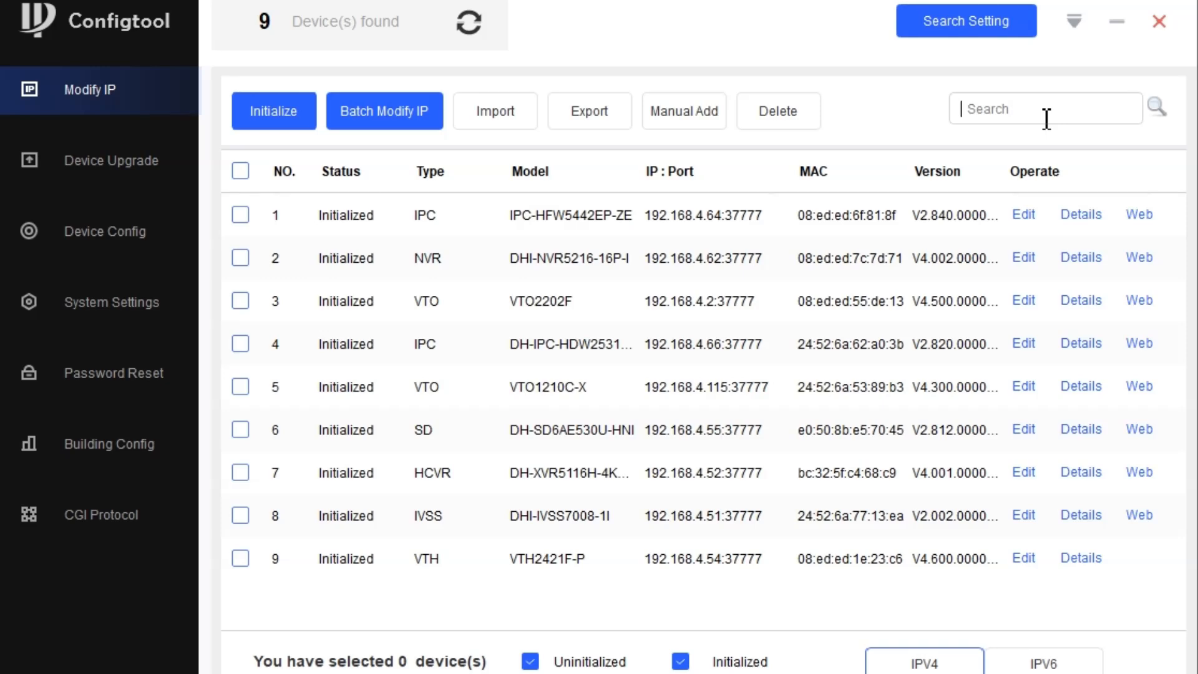
pyautogui.write('ip')
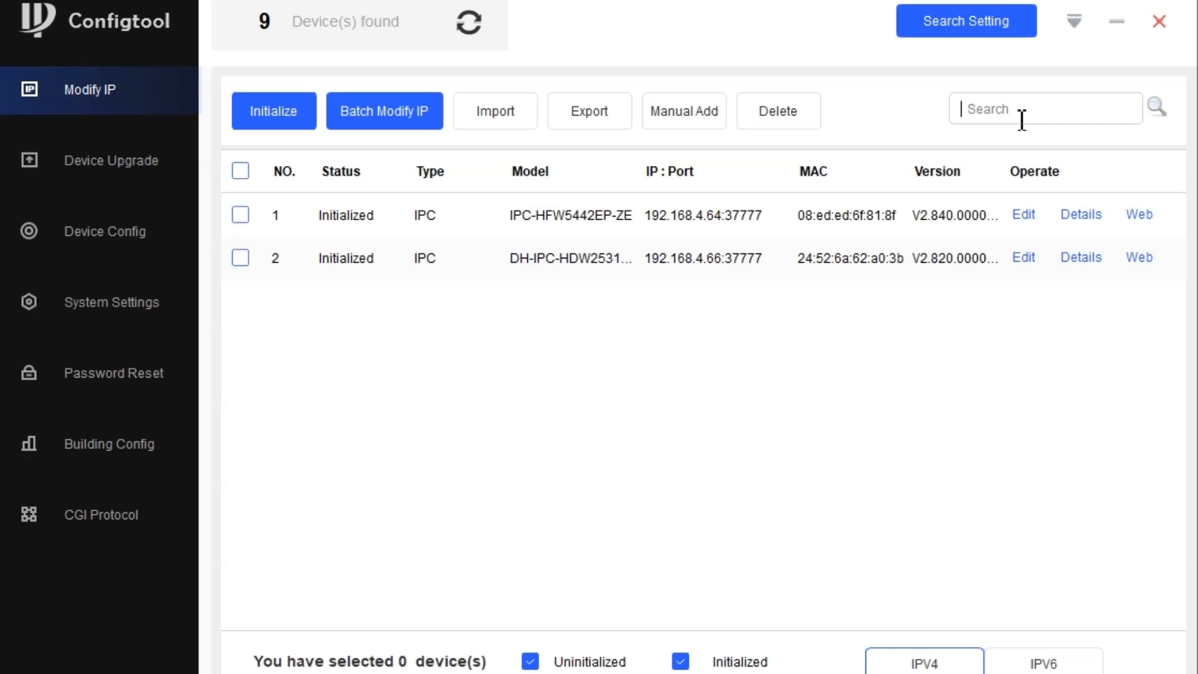
pyautogui.write('42')
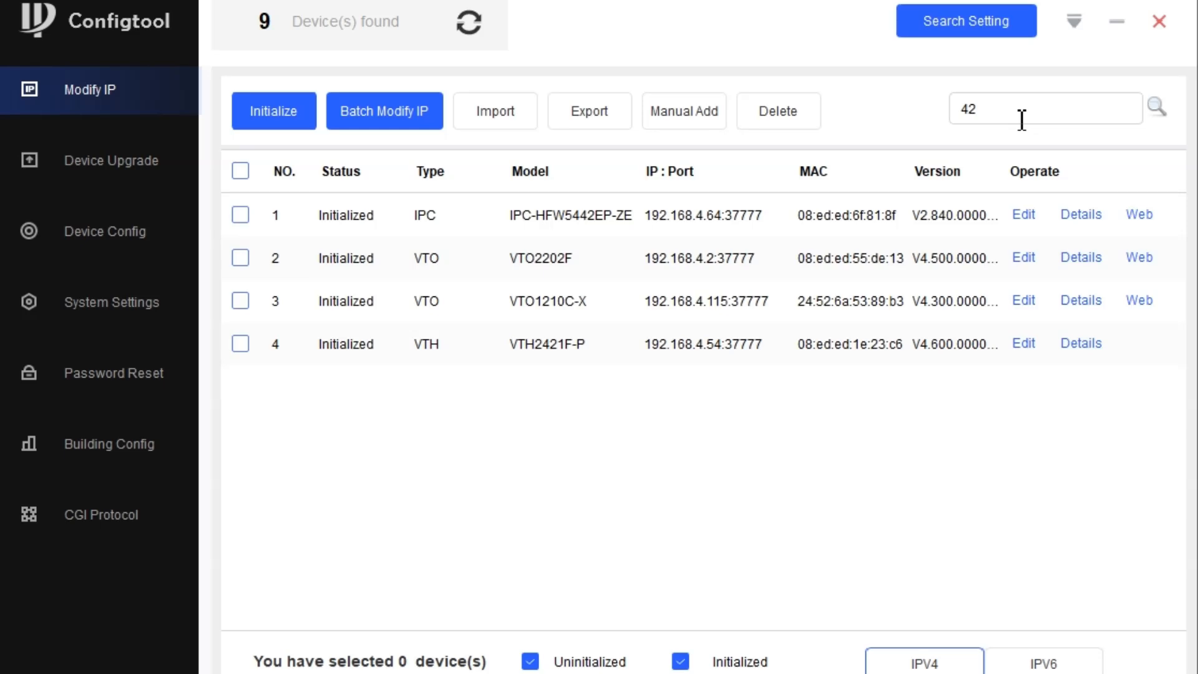
pyautogui.moveTo(1054, 60)
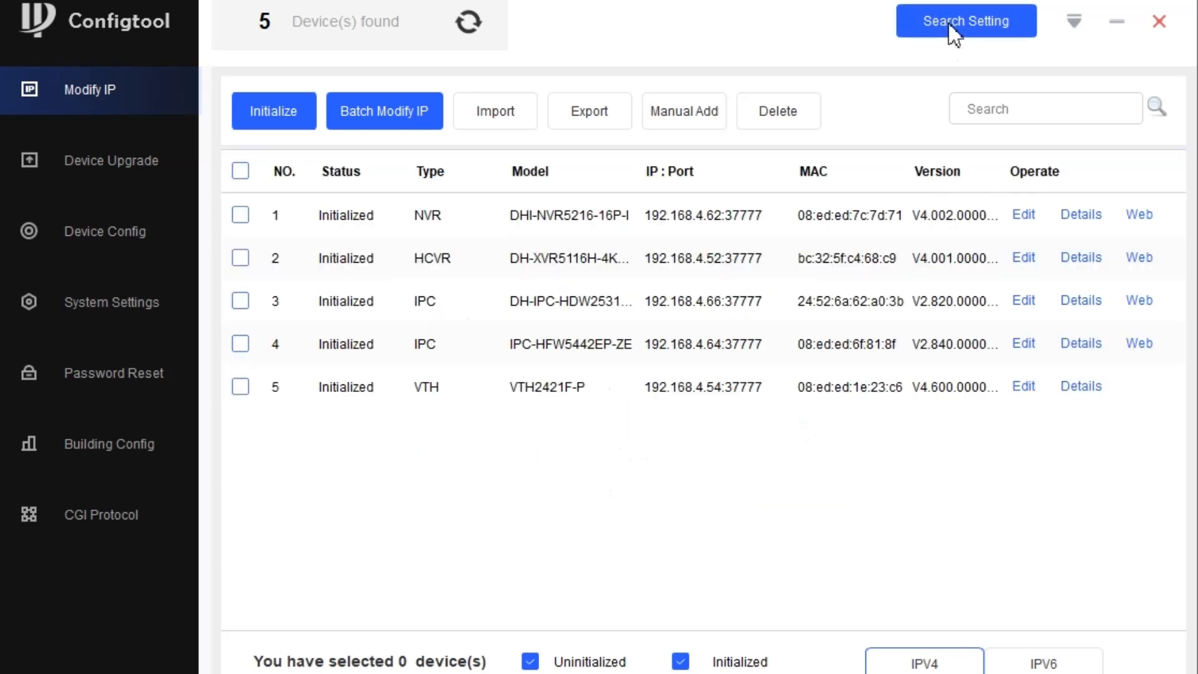
# Enable other-segment search over 192.168.4.1–255 and rescan to find nine devices
pyautogui.click(966, 22)
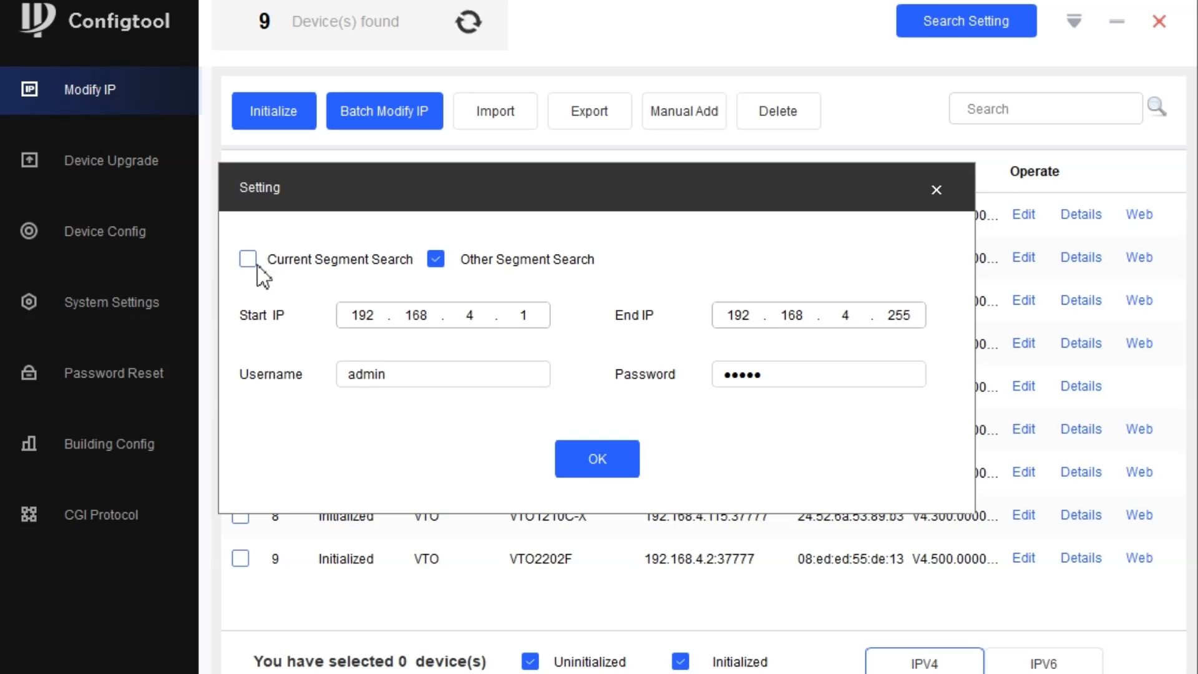
pyautogui.click(248, 258)
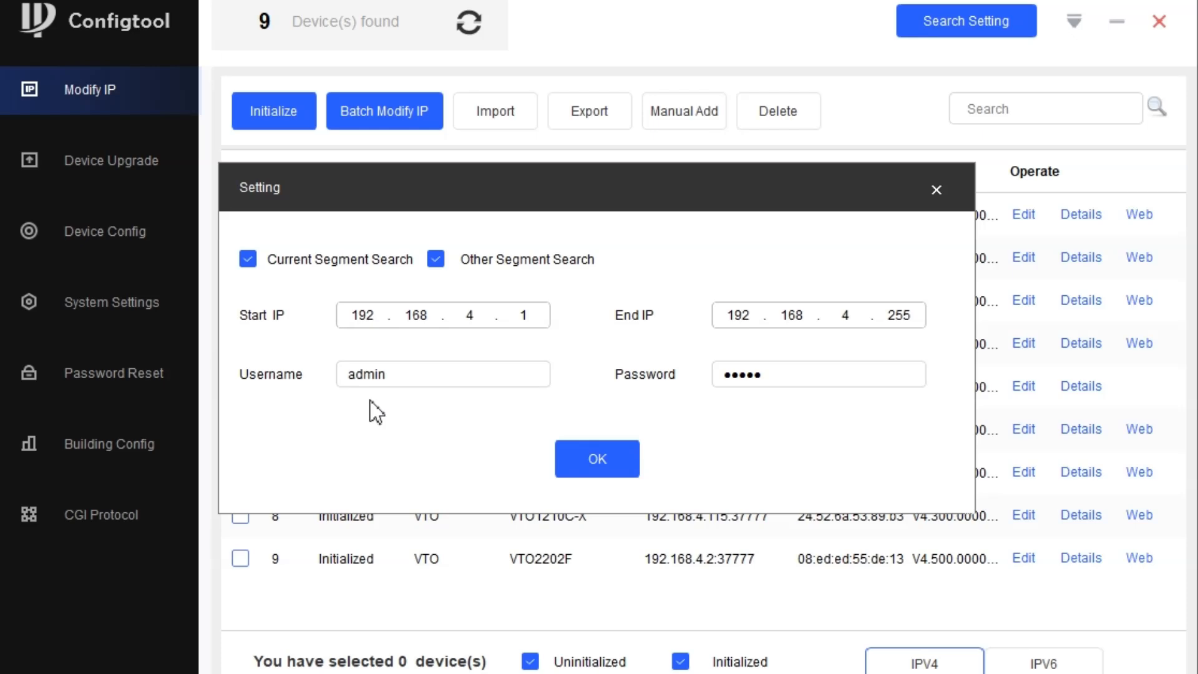
pyautogui.click(352, 314)
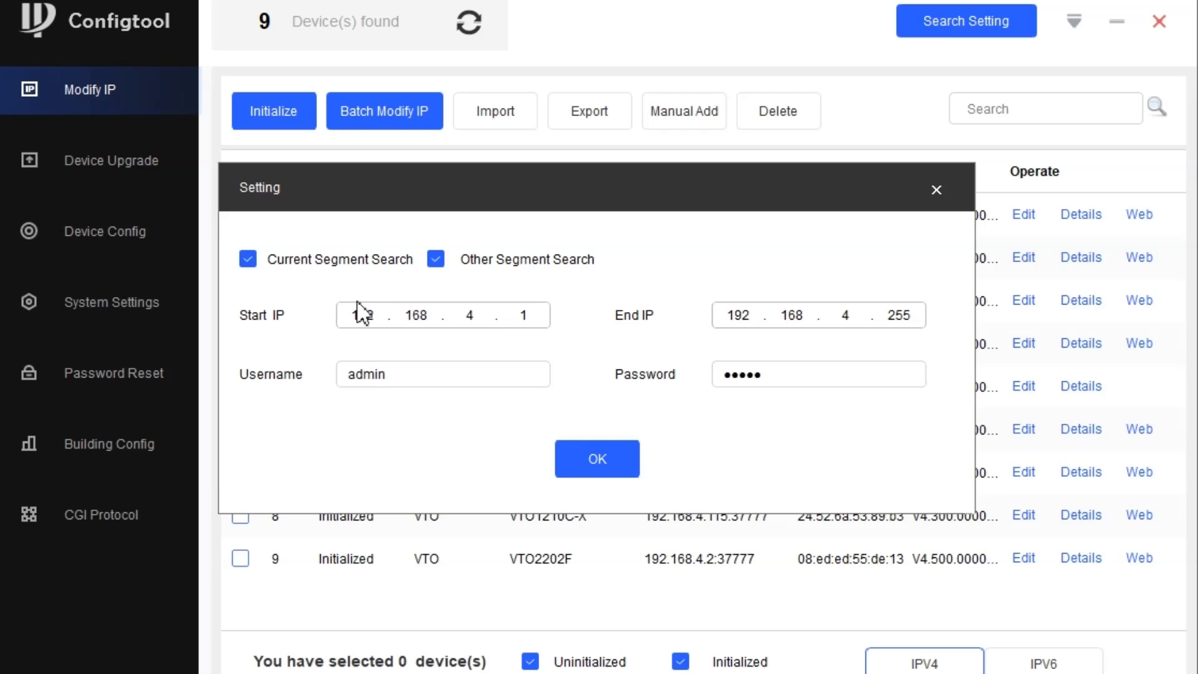
pyautogui.click(247, 258)
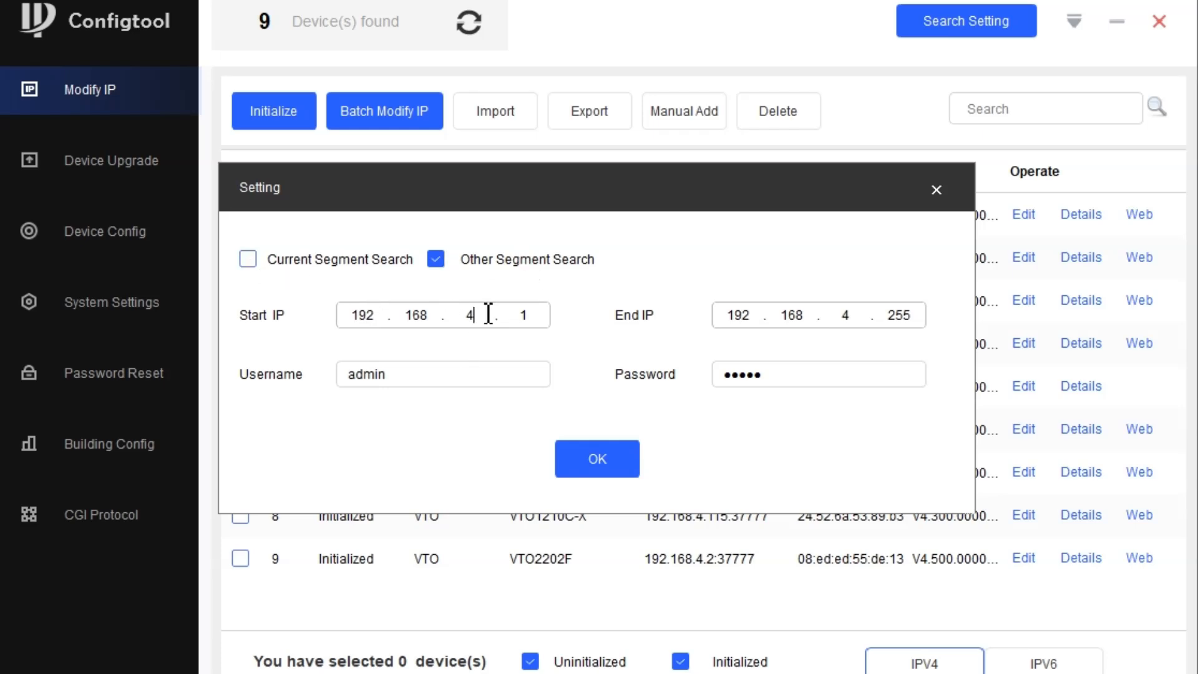
pyautogui.doubleClick(467, 314)
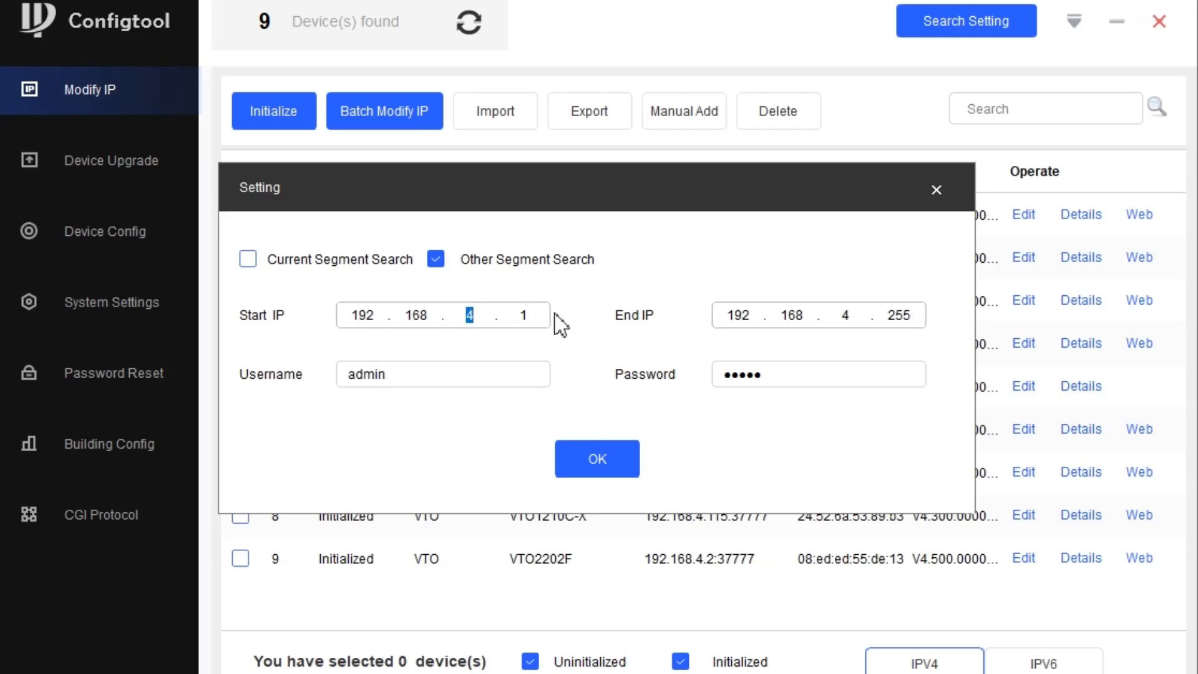
pyautogui.click(596, 459)
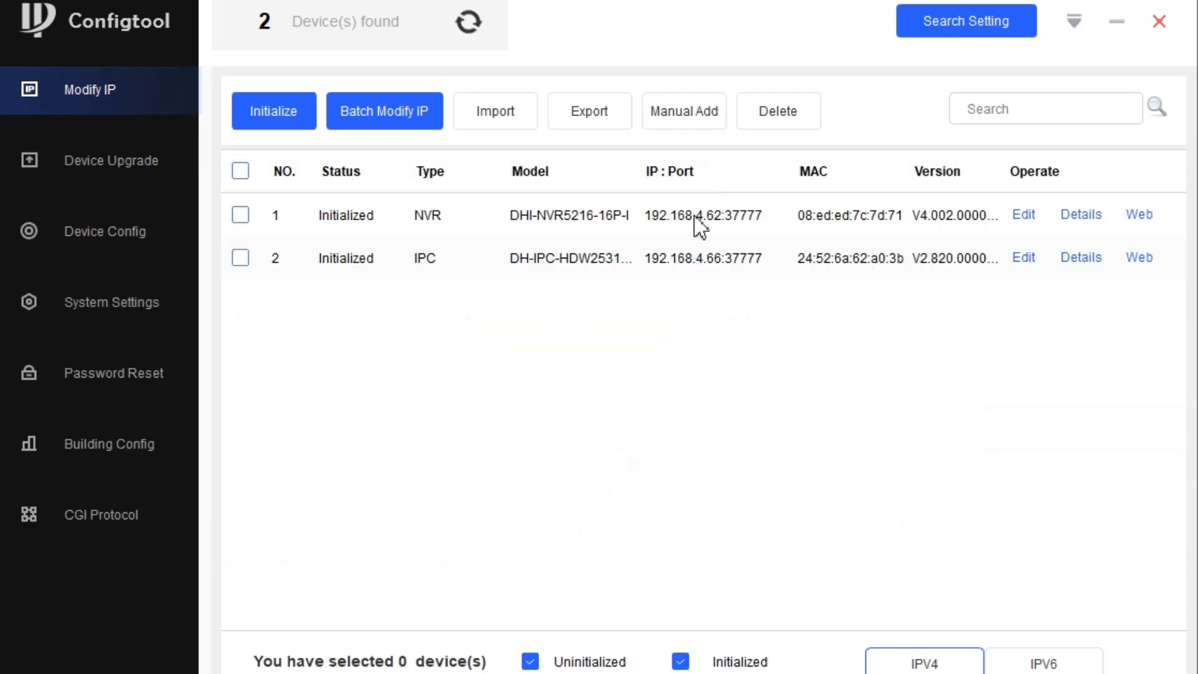
pyautogui.click(468, 21)
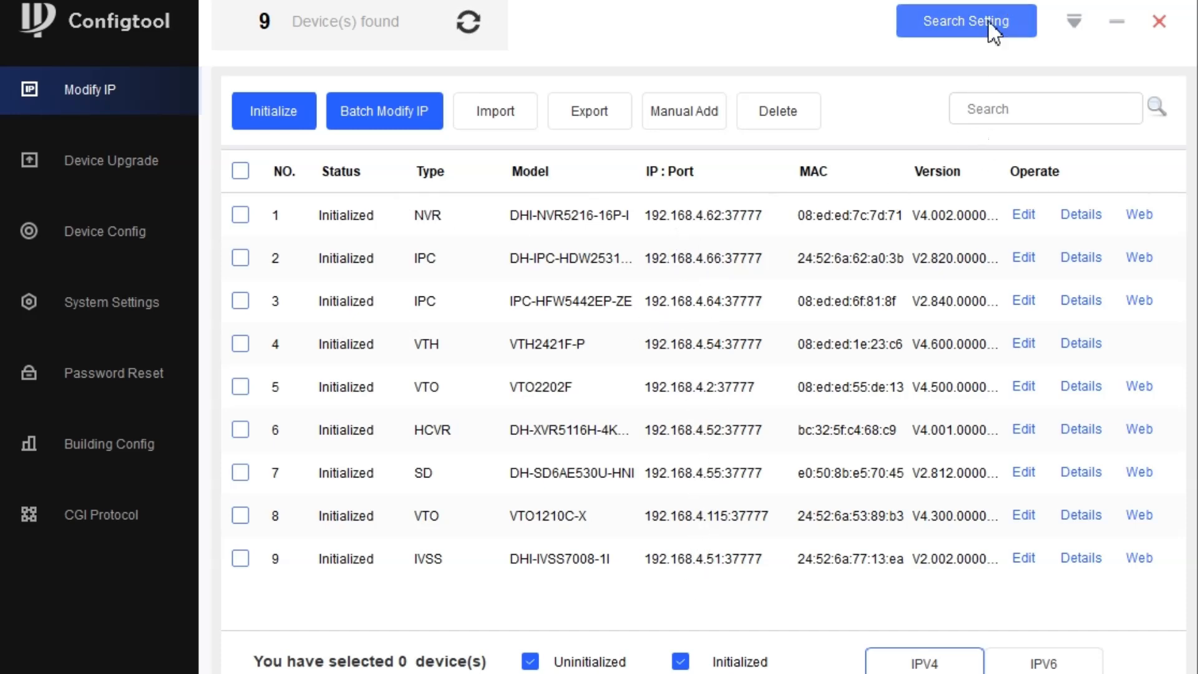
pyautogui.moveTo(965, 21)
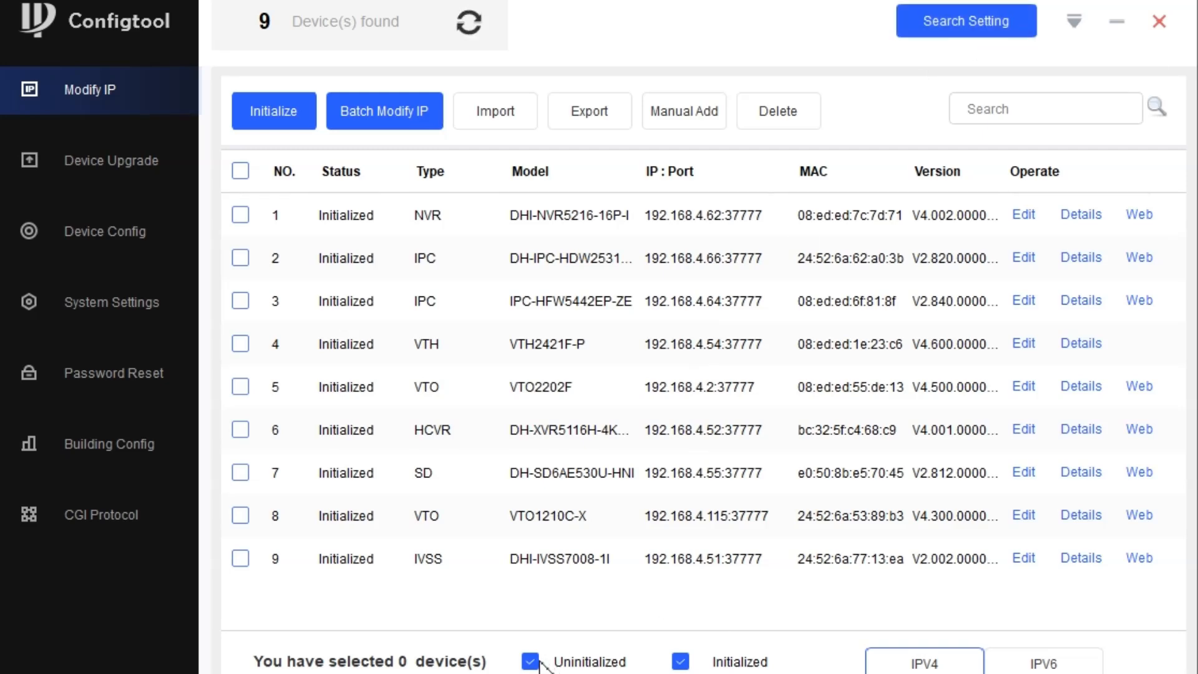
pyautogui.click(530, 661)
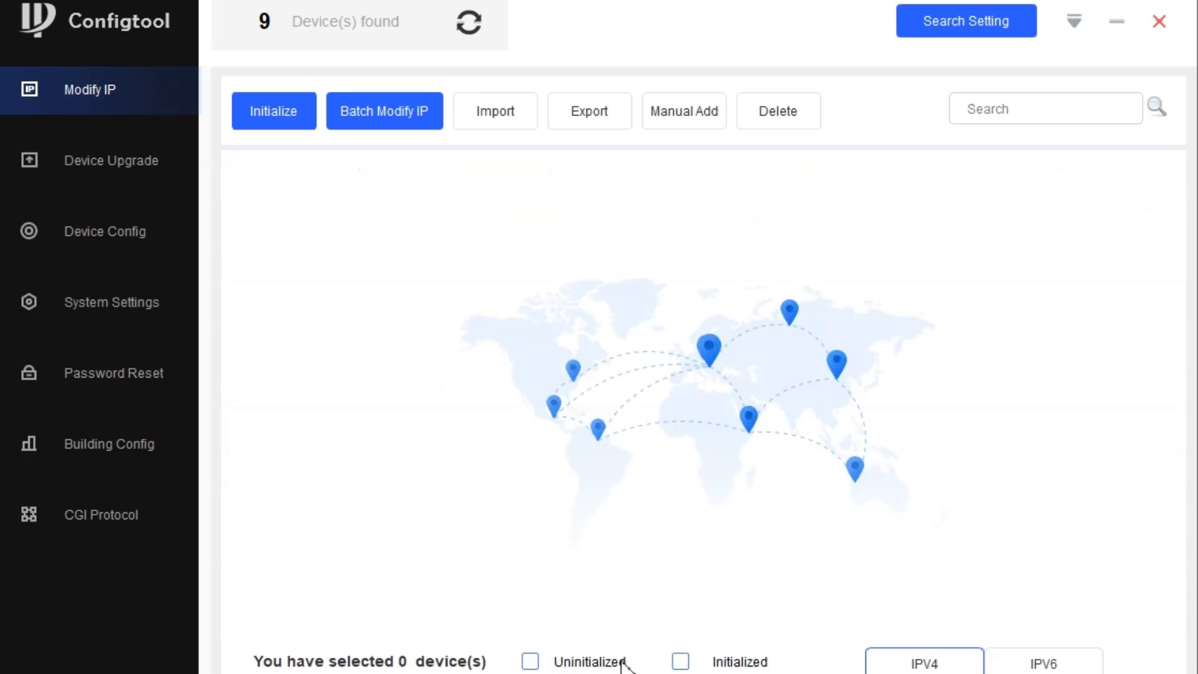
pyautogui.click(678, 661)
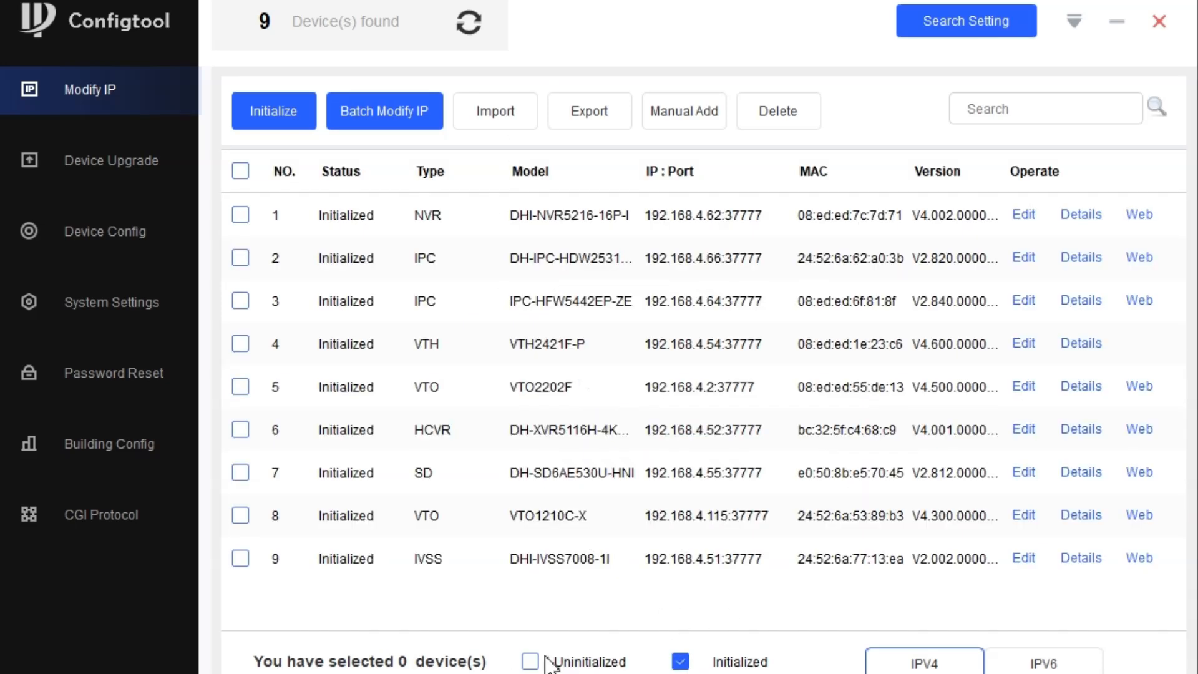
pyautogui.click(530, 662)
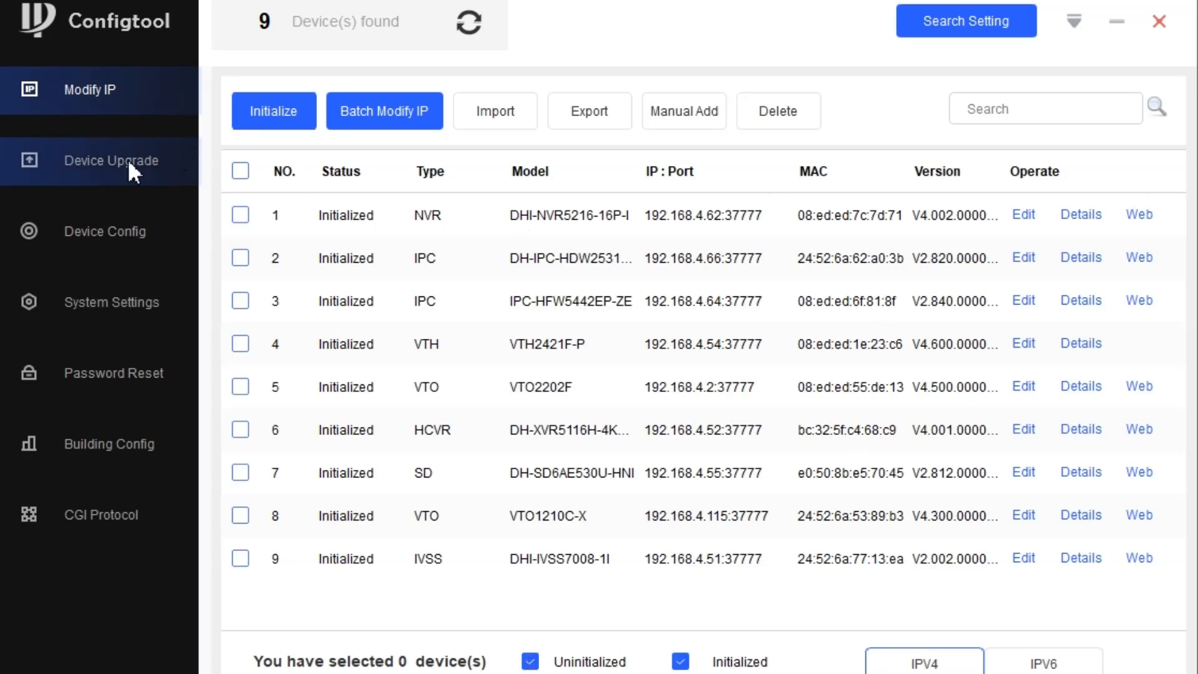
# View the device upgrade list and cancel choosing a firmware file for device 1
pyautogui.click(111, 161)
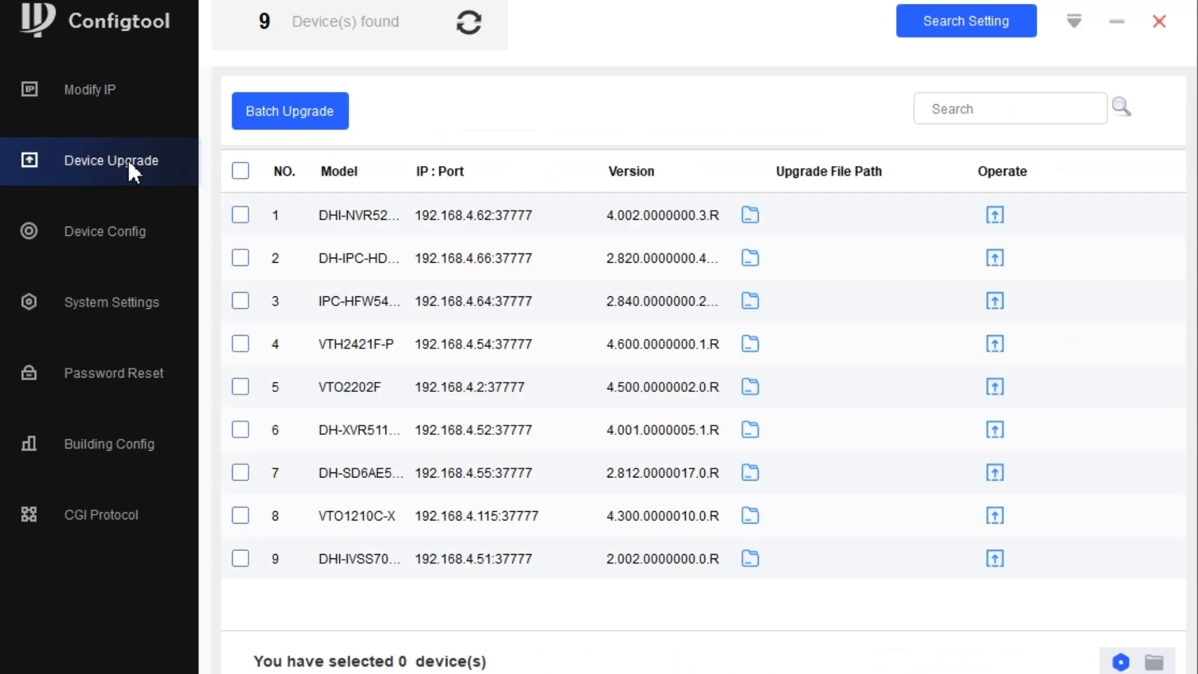
pyautogui.moveTo(429, 224)
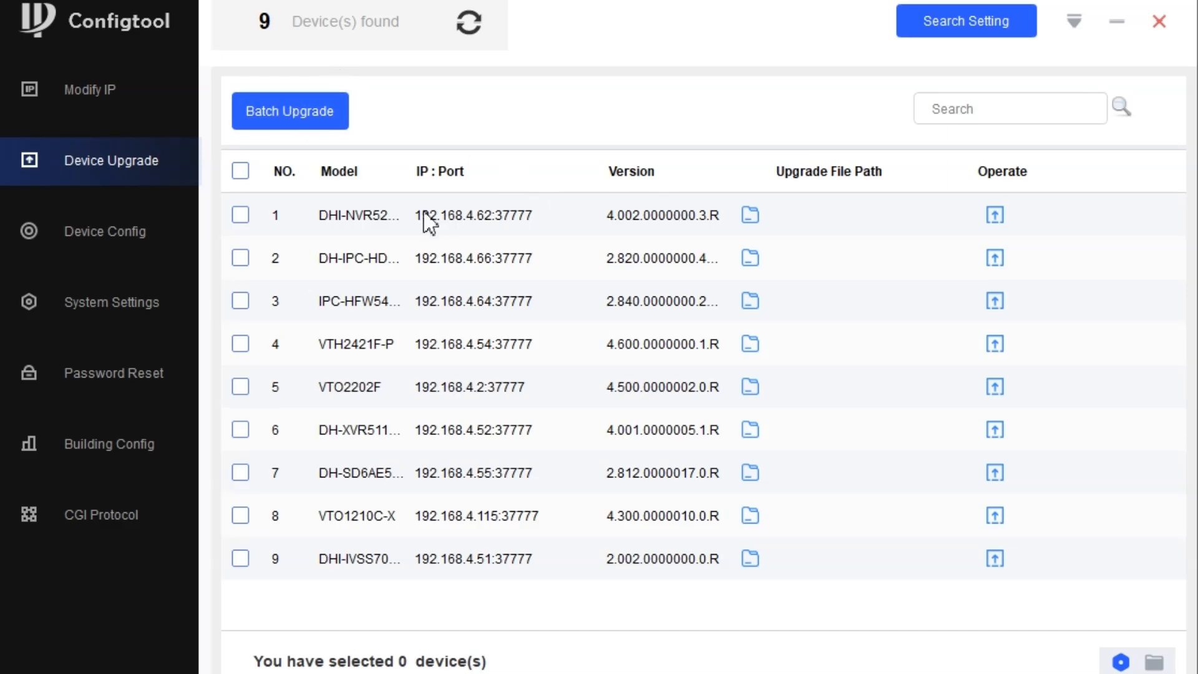
pyautogui.click(750, 214)
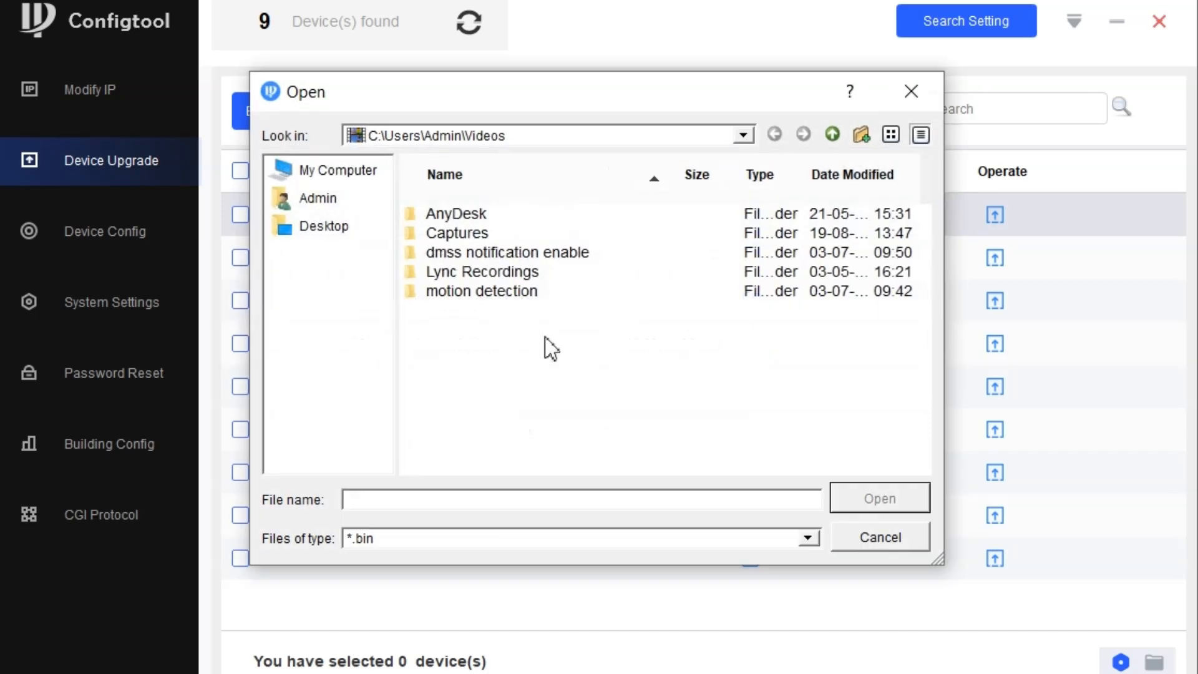
pyautogui.click(878, 536)
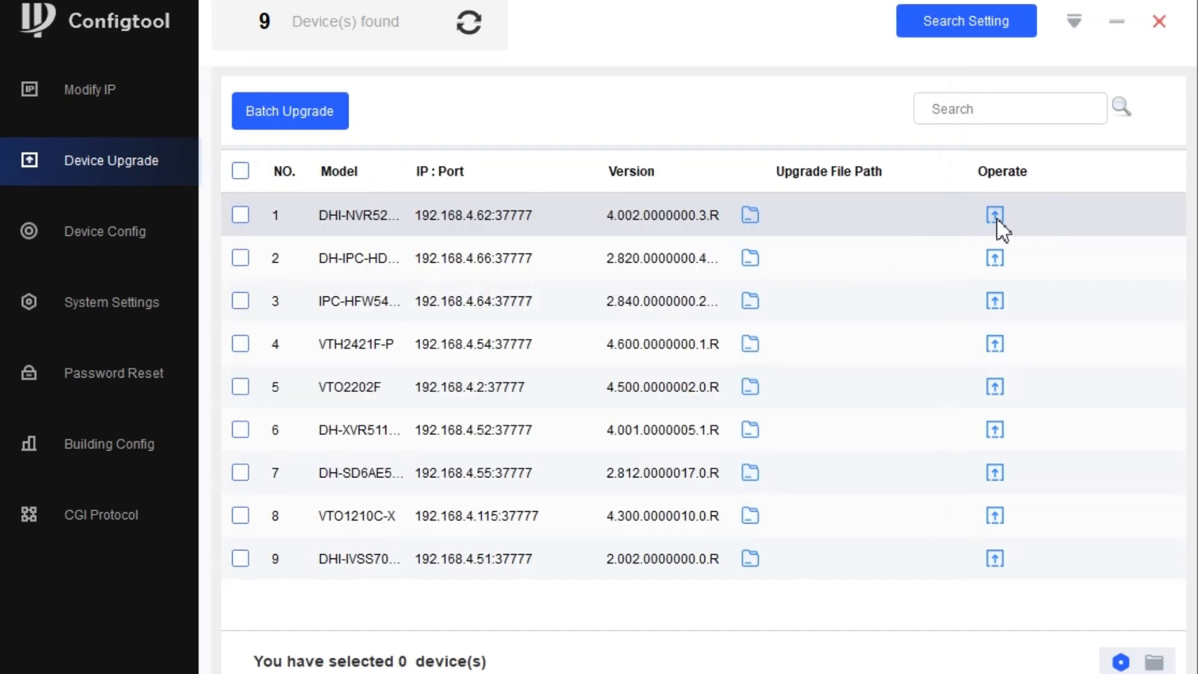
pyautogui.moveTo(403, 190)
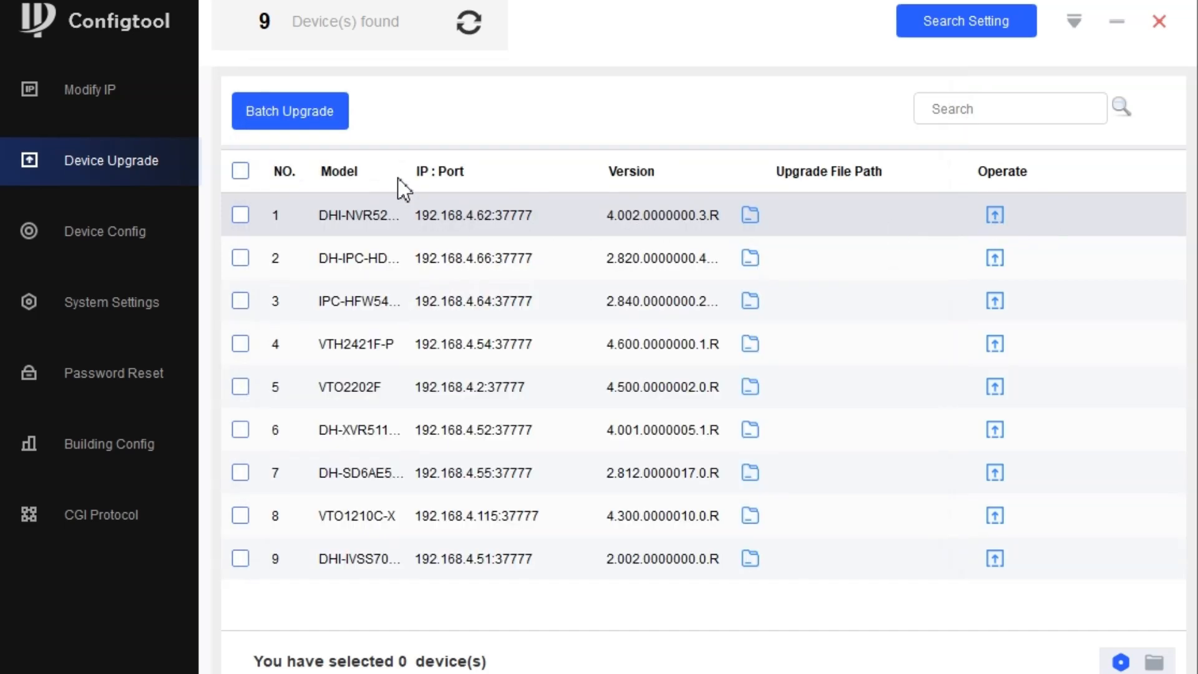
pyautogui.moveTo(428, 334)
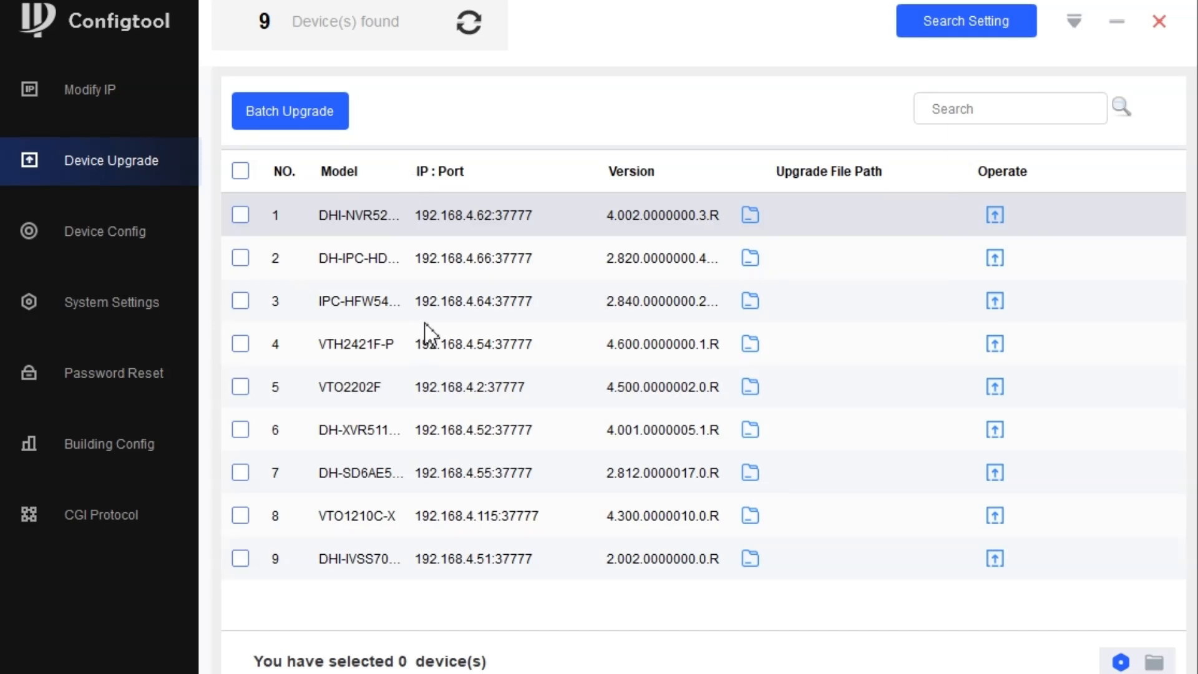
# Log into camera 192.168.4.66:37777 as admin to show its encode settings
pyautogui.click(103, 230)
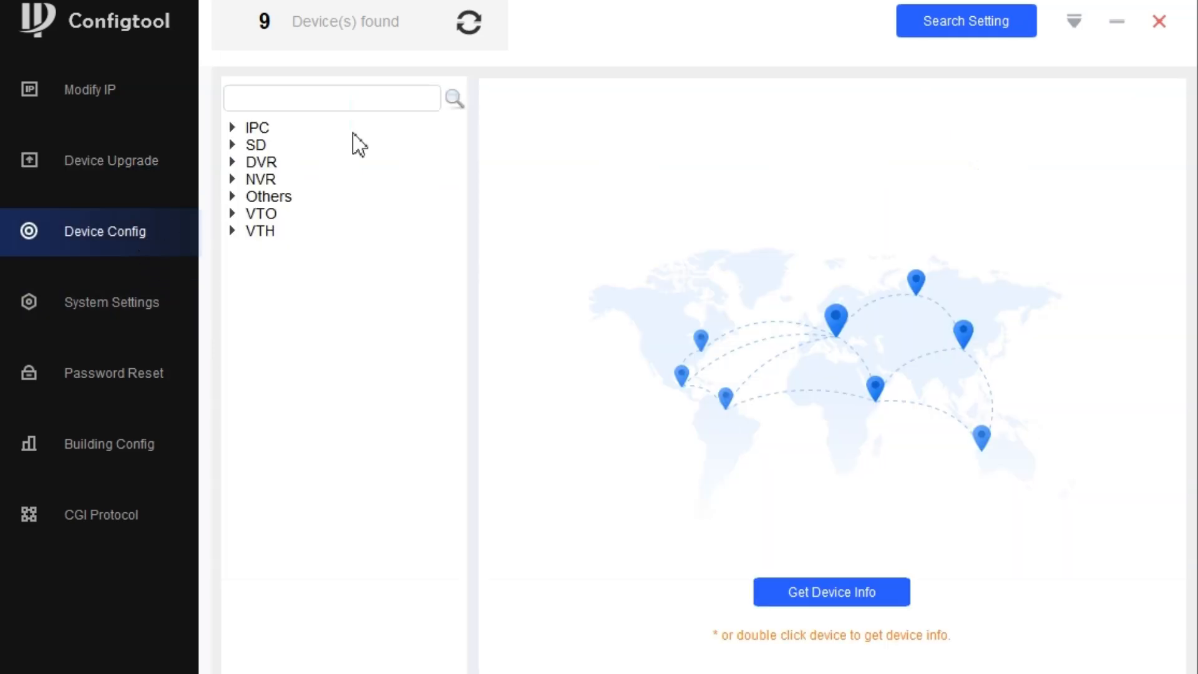
pyautogui.click(232, 127)
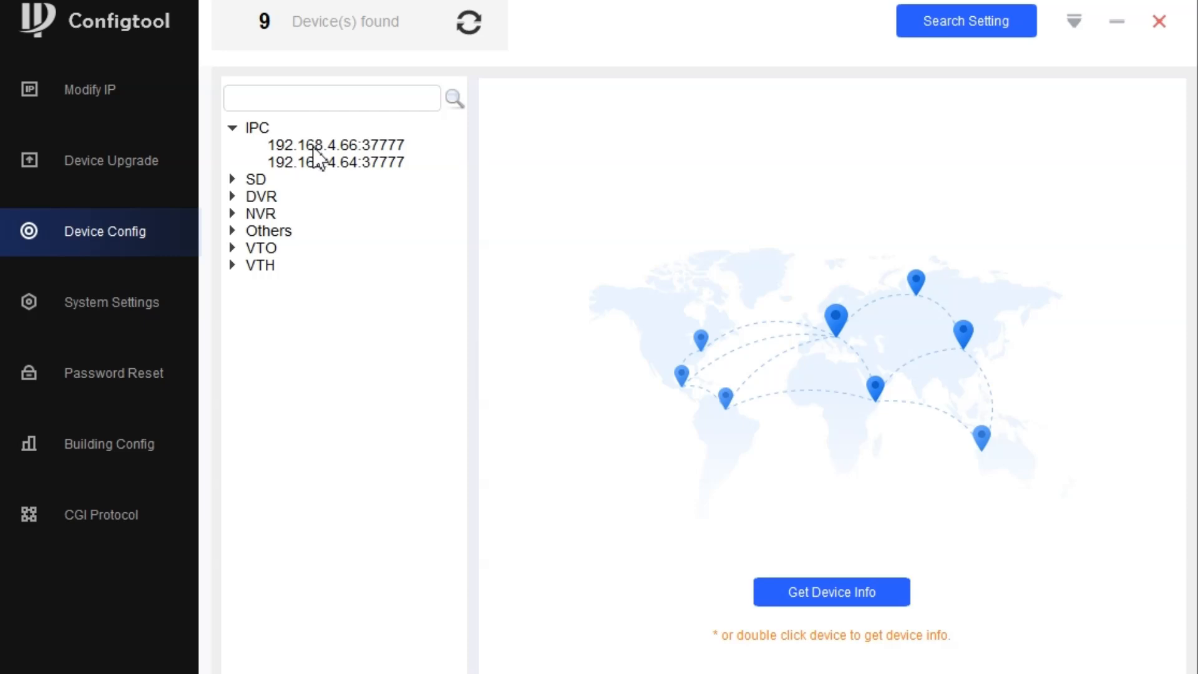
pyautogui.moveTo(318, 159)
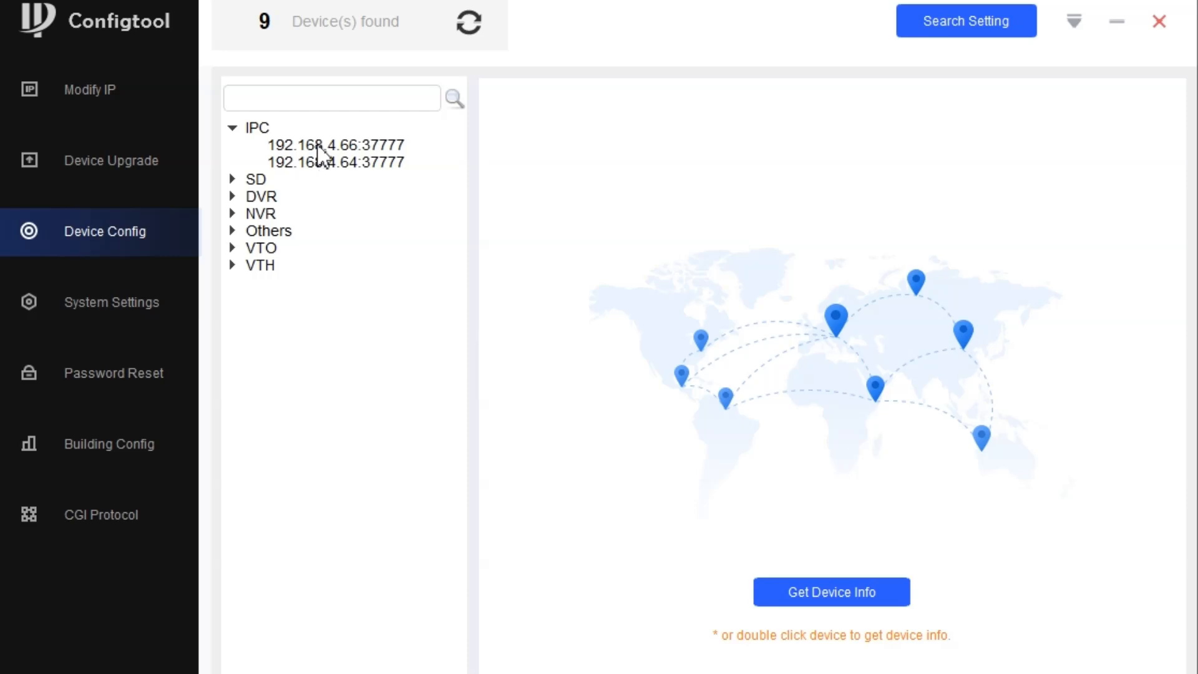
pyautogui.doubleClick(334, 145)
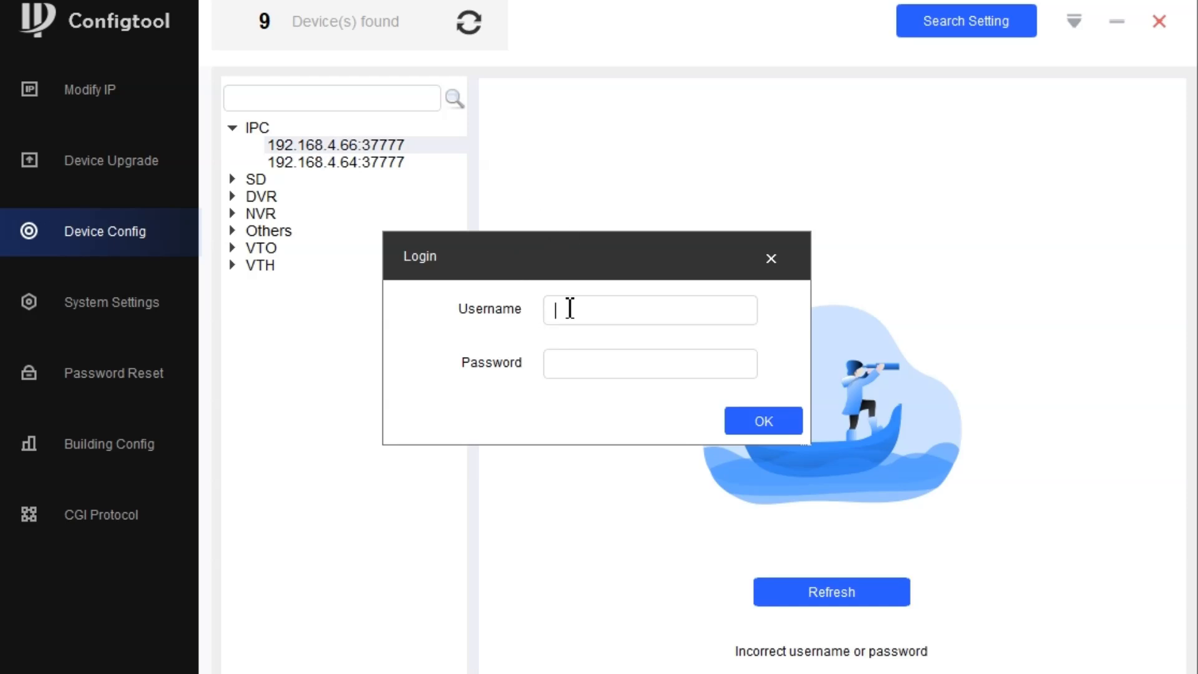
pyautogui.write('admin')
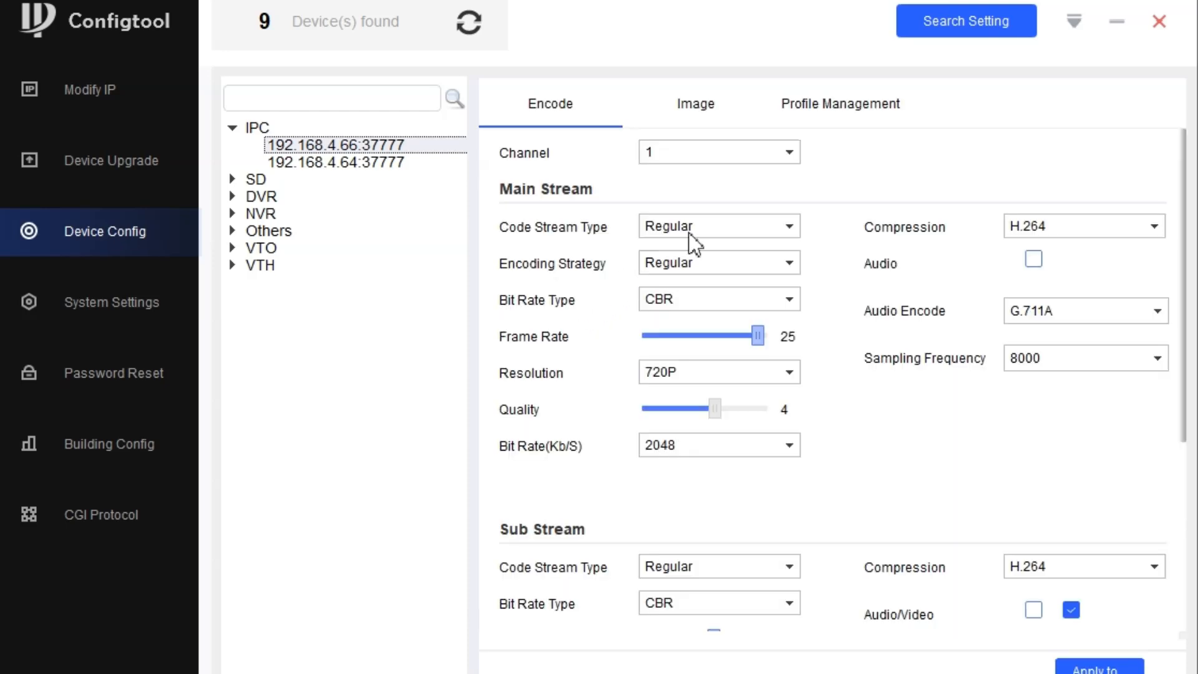
pyautogui.moveTo(653, 195)
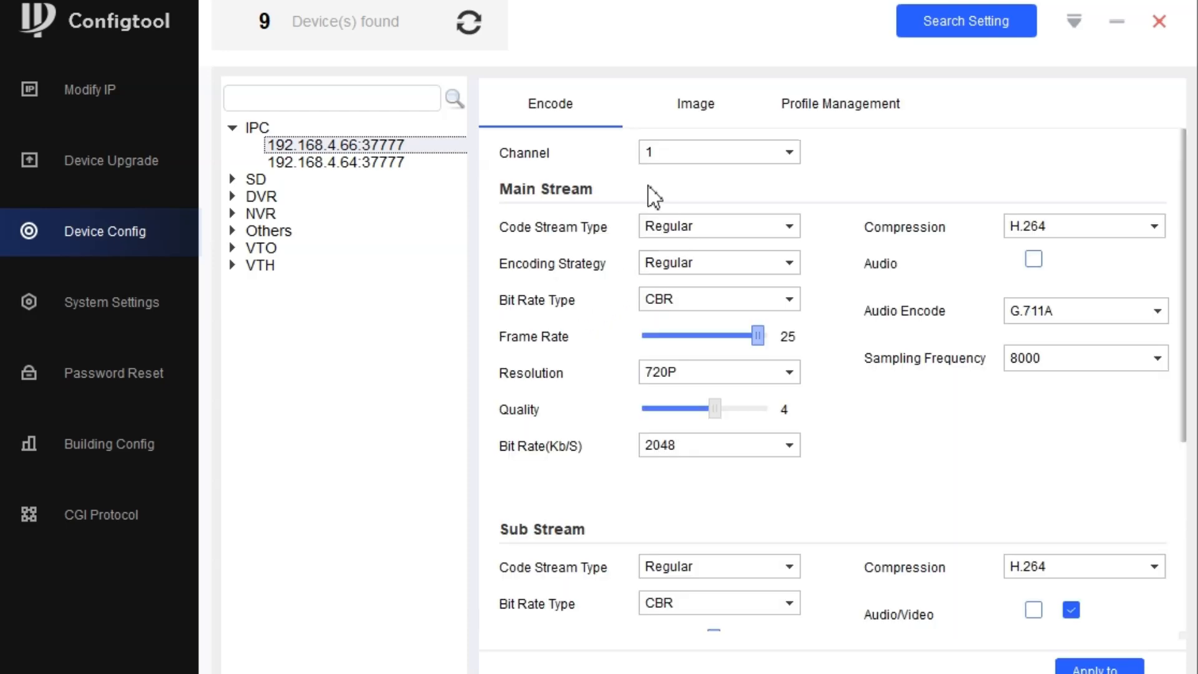
pyautogui.moveTo(719, 235)
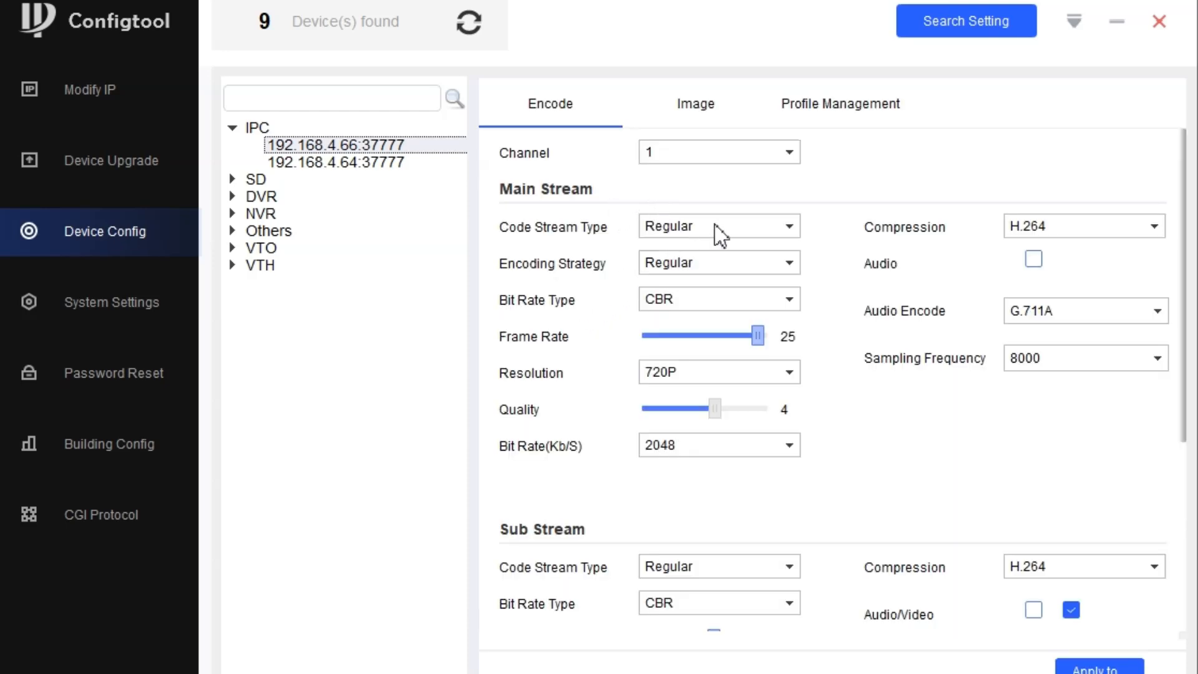
pyautogui.moveTo(835, 434)
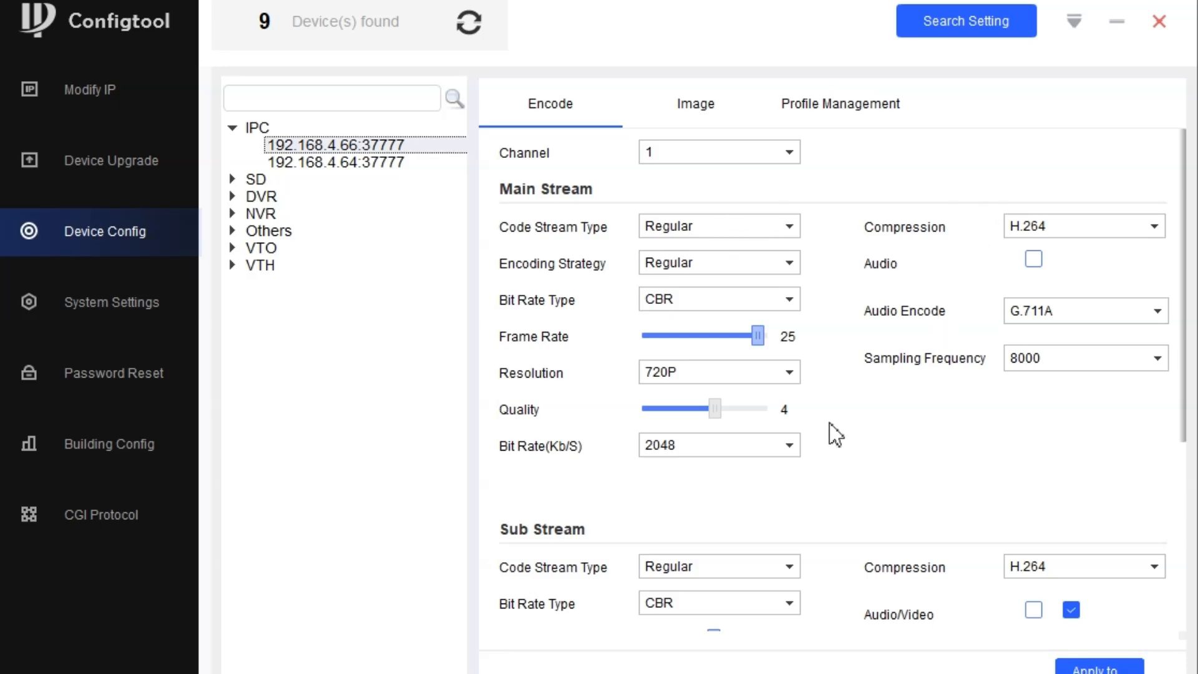
# Review image settings, then set profile management to Schedule with 00:00:00–23:59:59
pyautogui.scroll(-3)
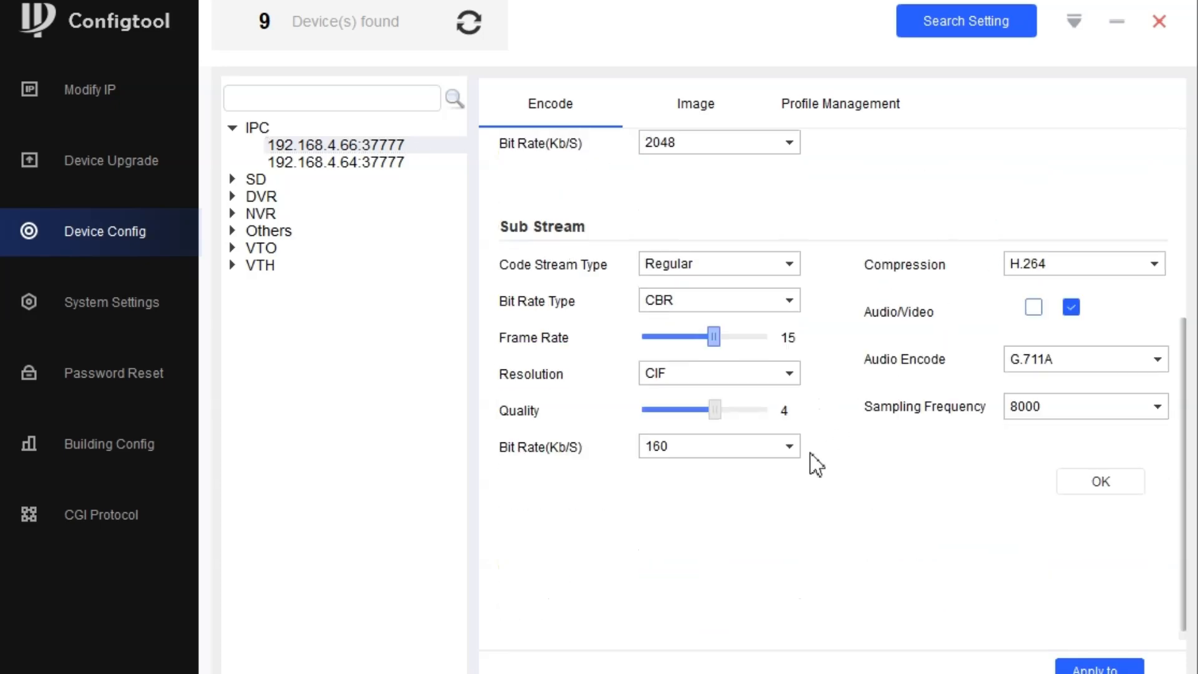
pyautogui.scroll(3)
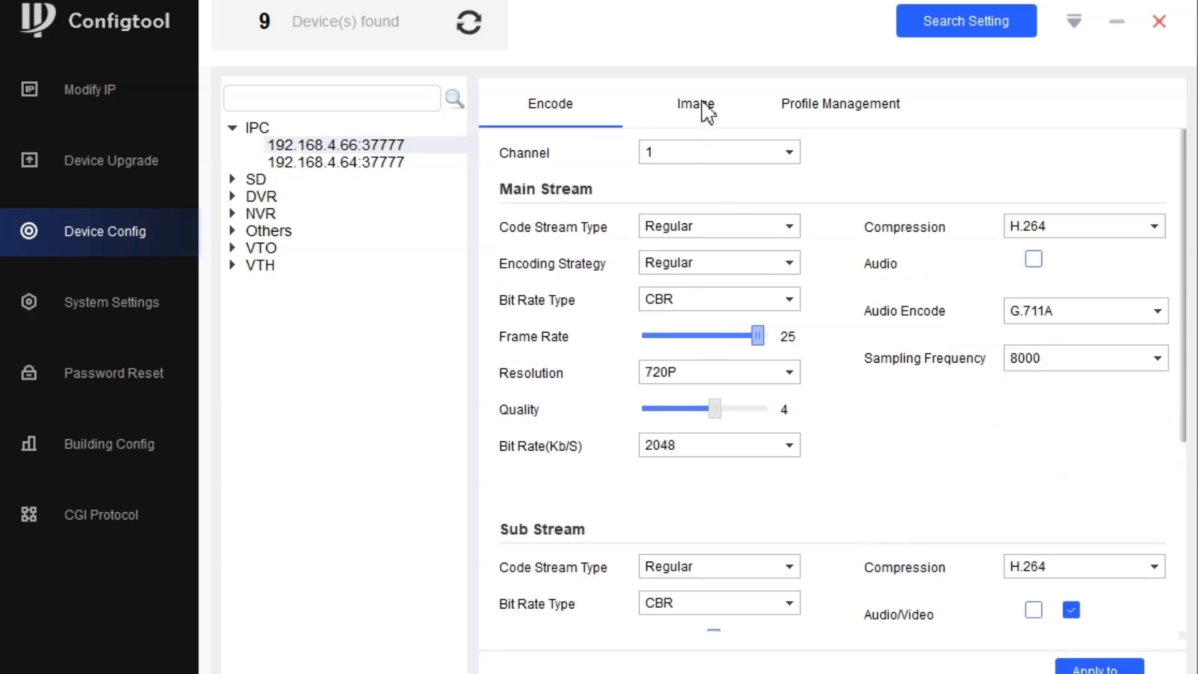
pyautogui.click(694, 103)
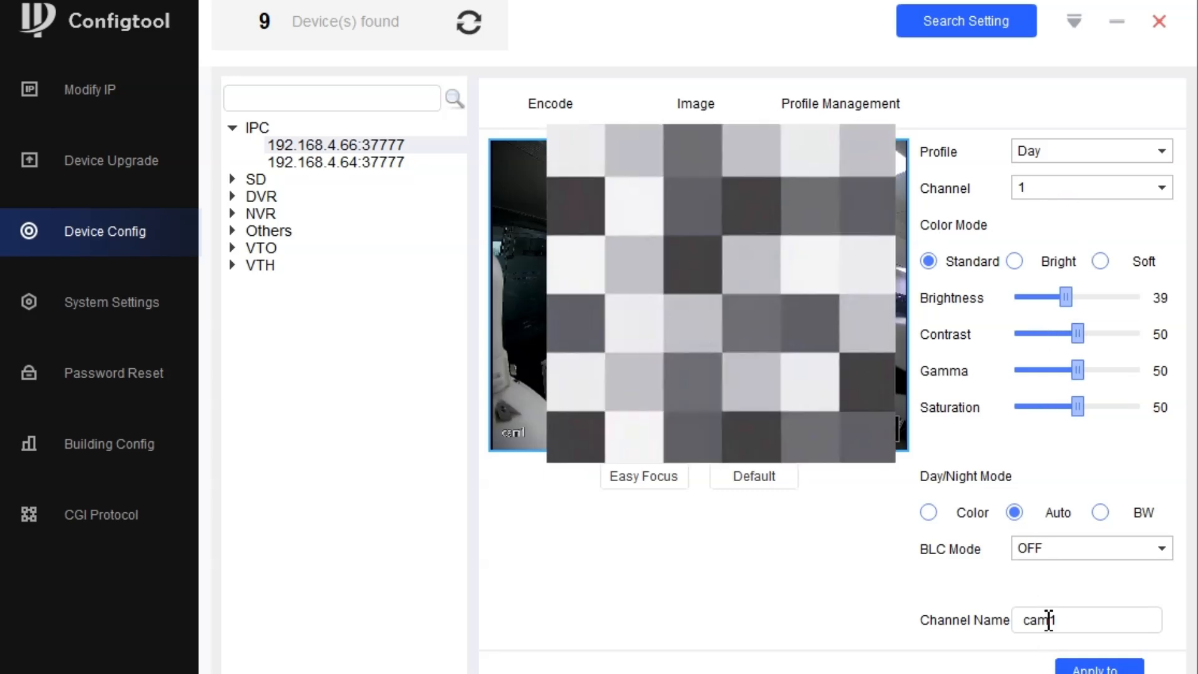
pyautogui.click(839, 104)
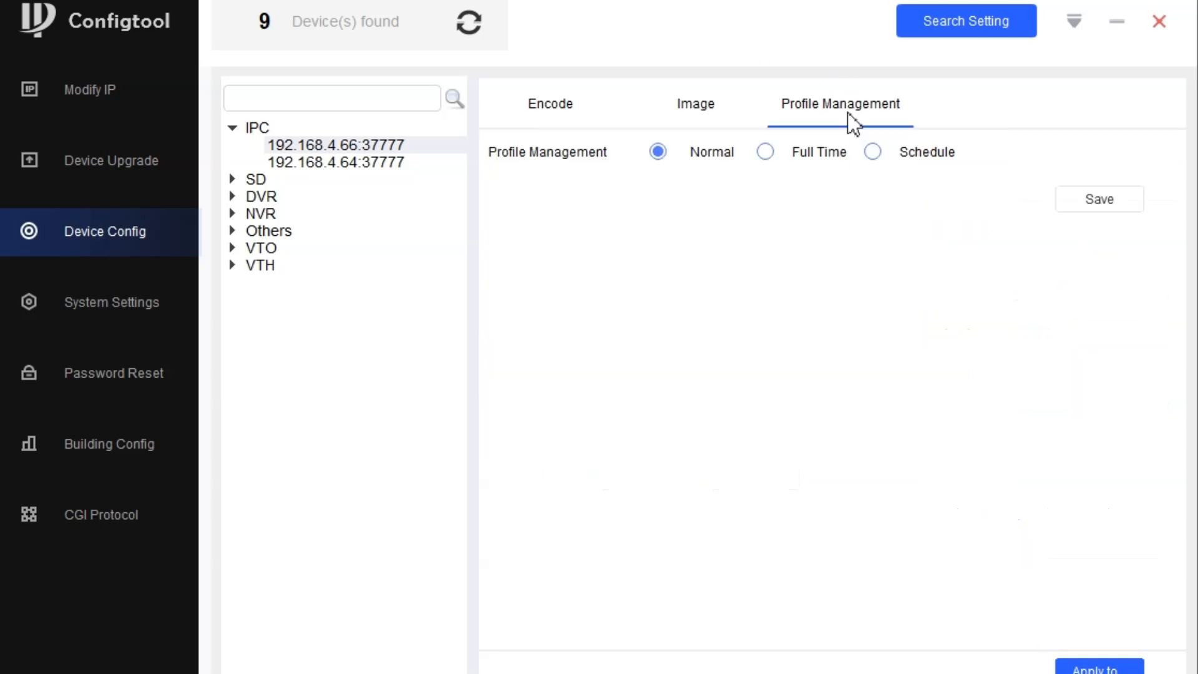
pyautogui.click(764, 151)
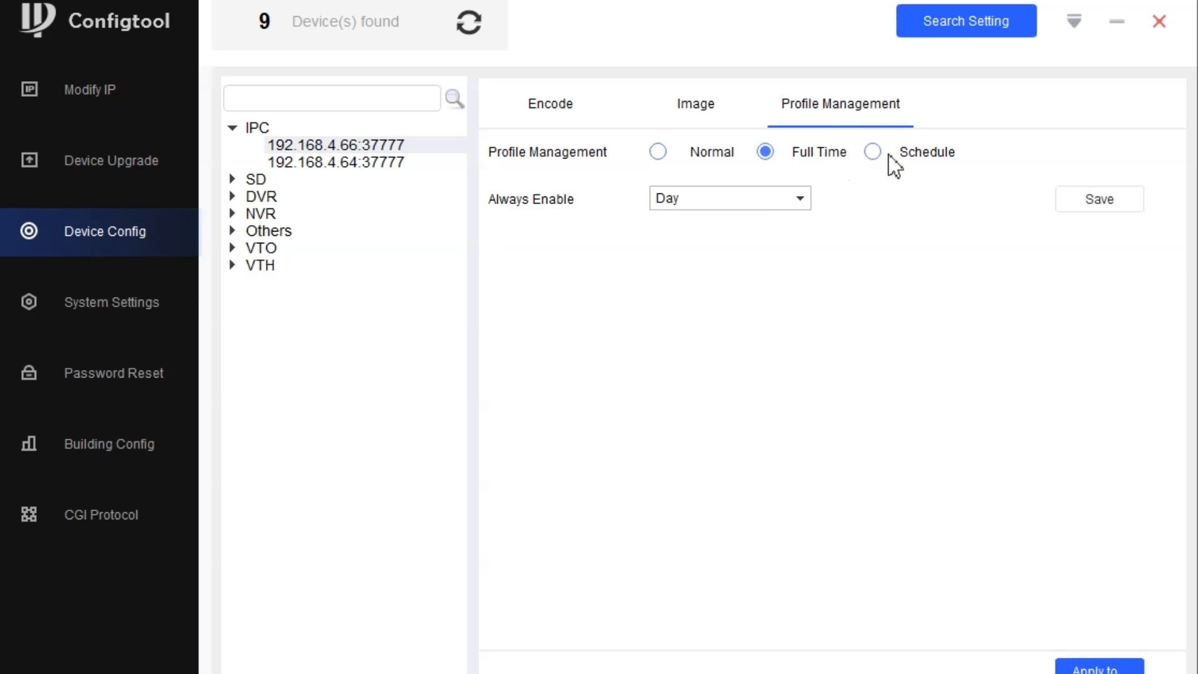
pyautogui.click(872, 151)
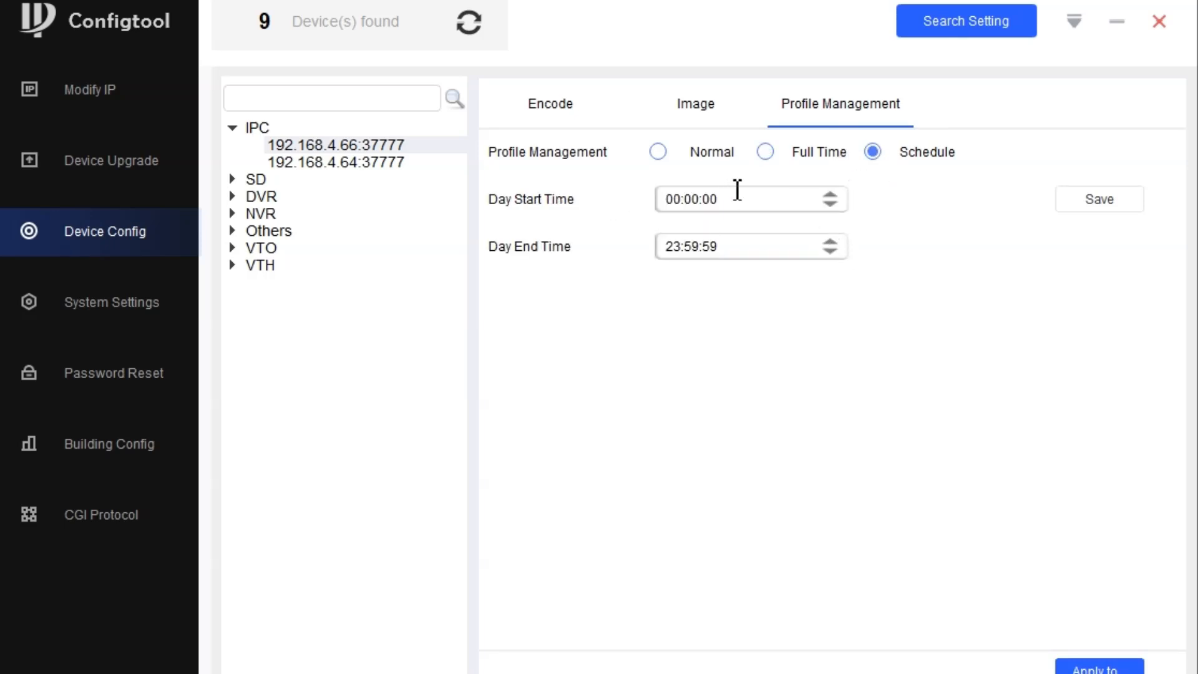
pyautogui.moveTo(313, 201)
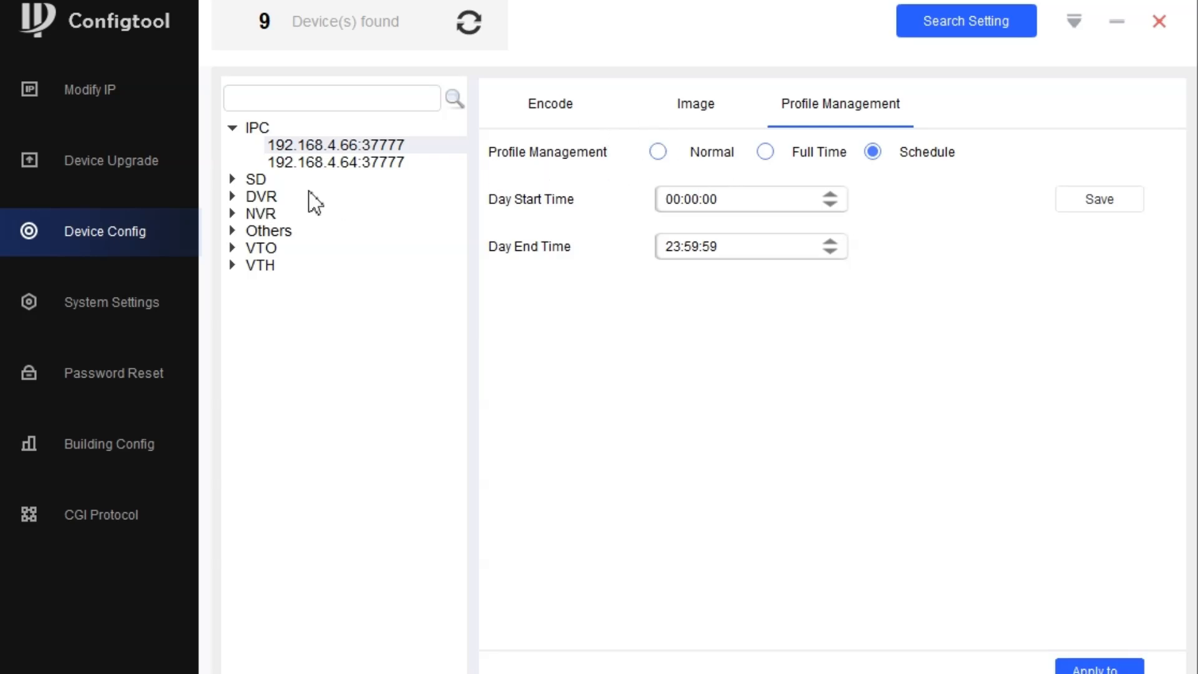
# Select camera 192.168.4.66 in system settings and view its timing and reboot pages
pyautogui.click(111, 302)
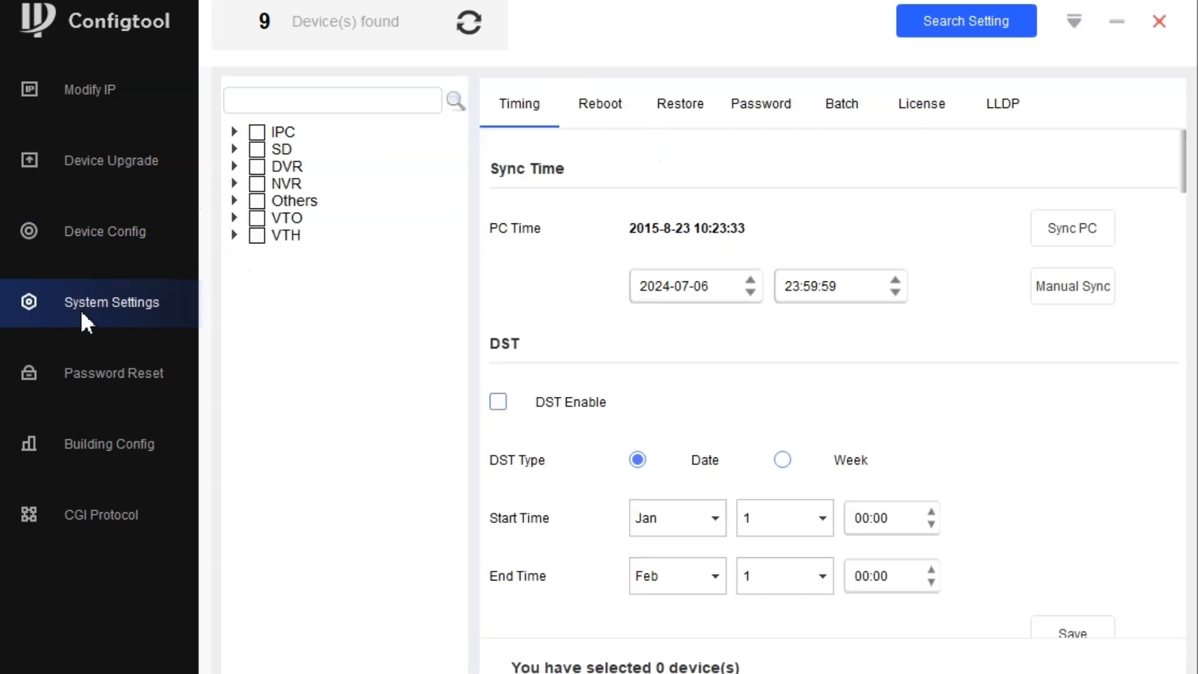
pyautogui.click(235, 131)
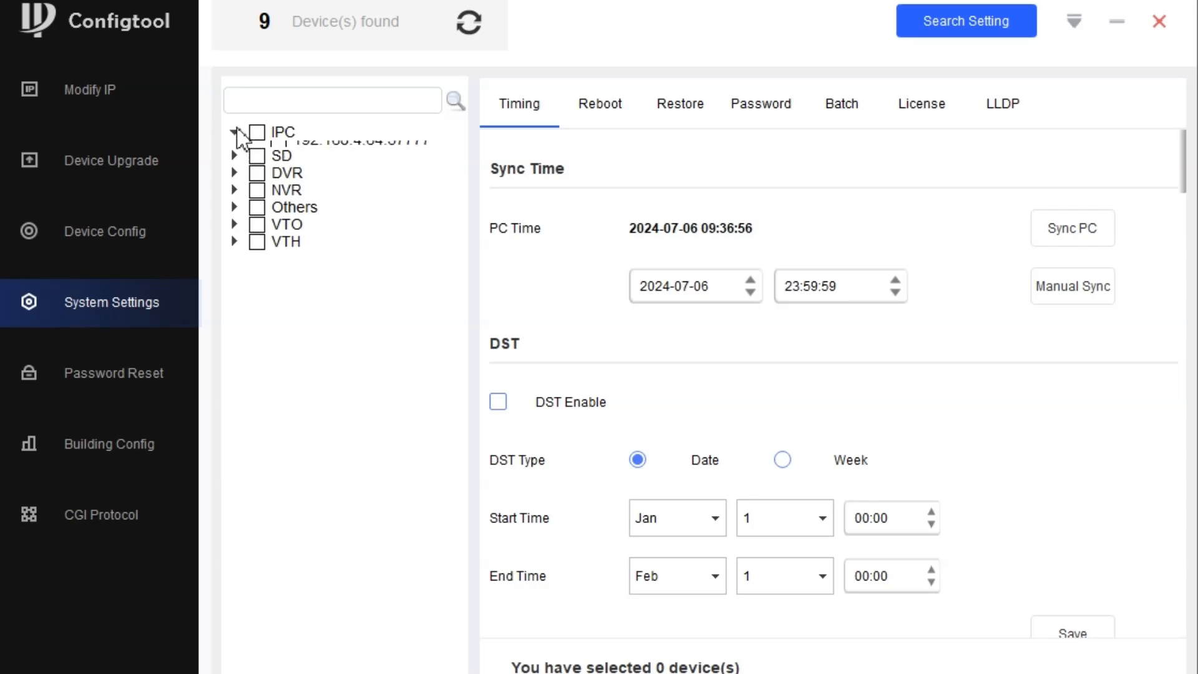
pyautogui.click(235, 131)
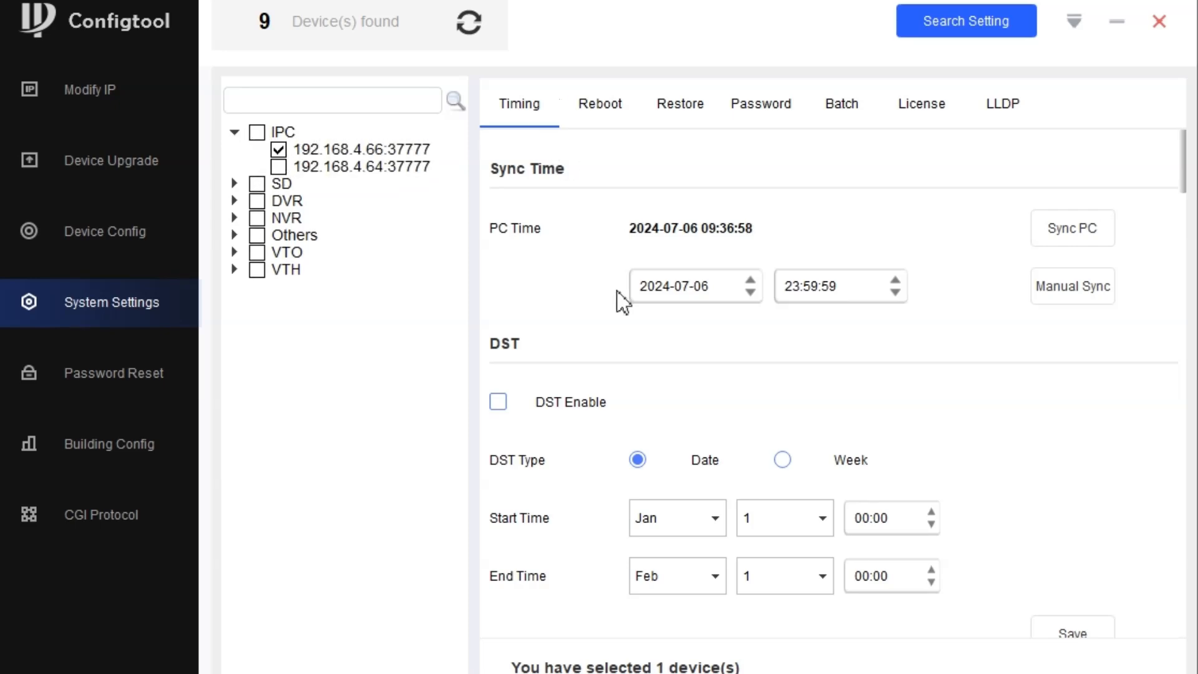
pyautogui.click(679, 103)
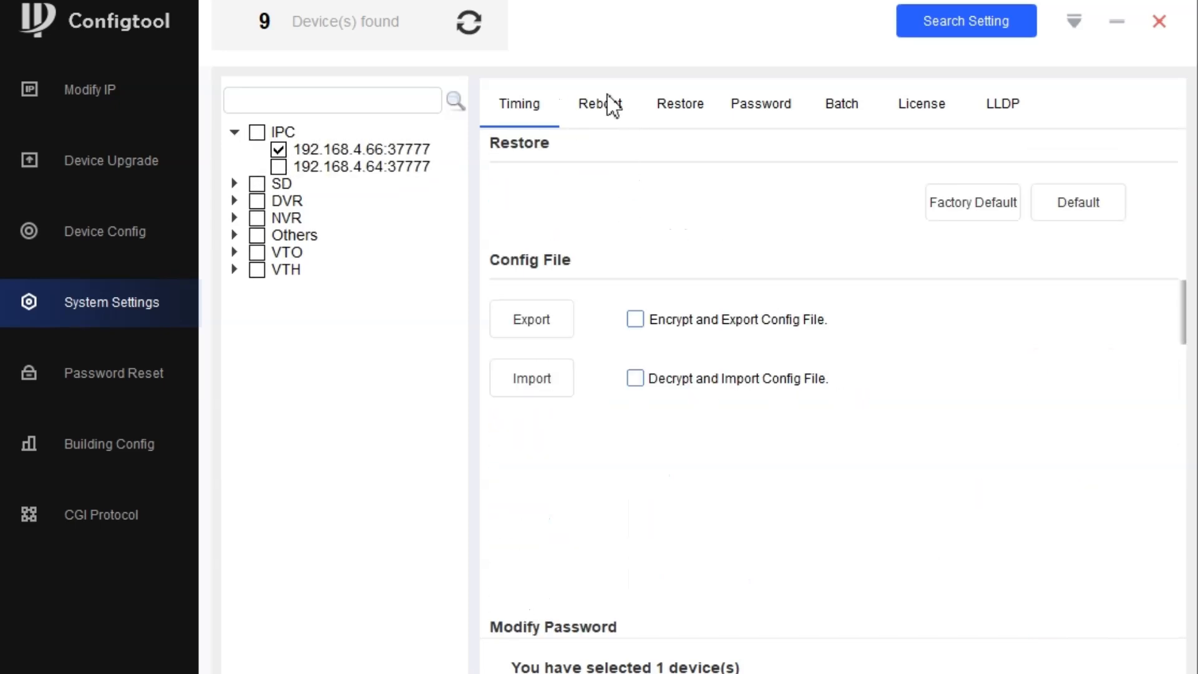
pyautogui.click(600, 104)
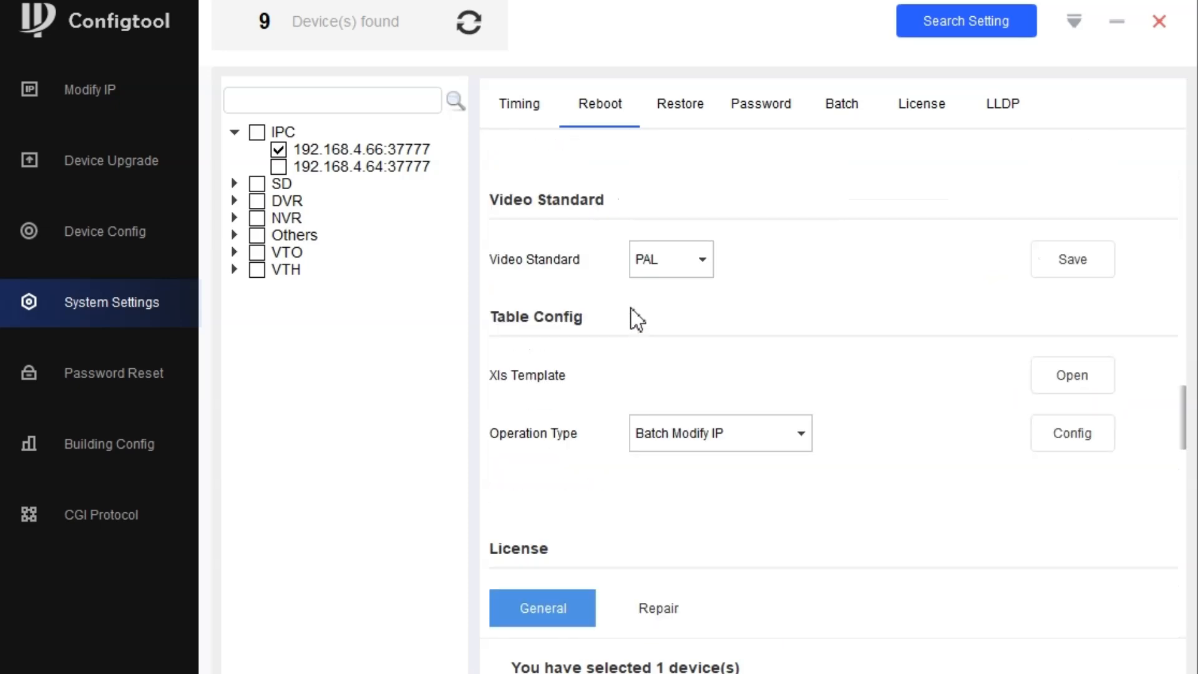
pyautogui.moveTo(653, 304)
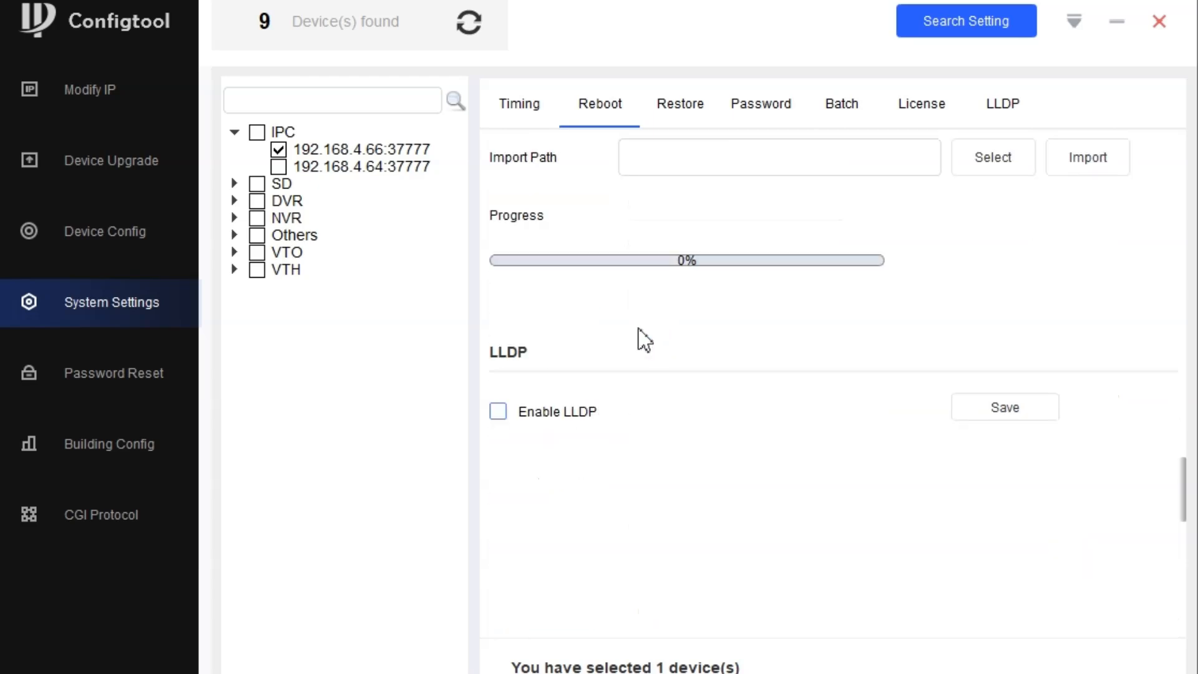
pyautogui.scroll(-3)
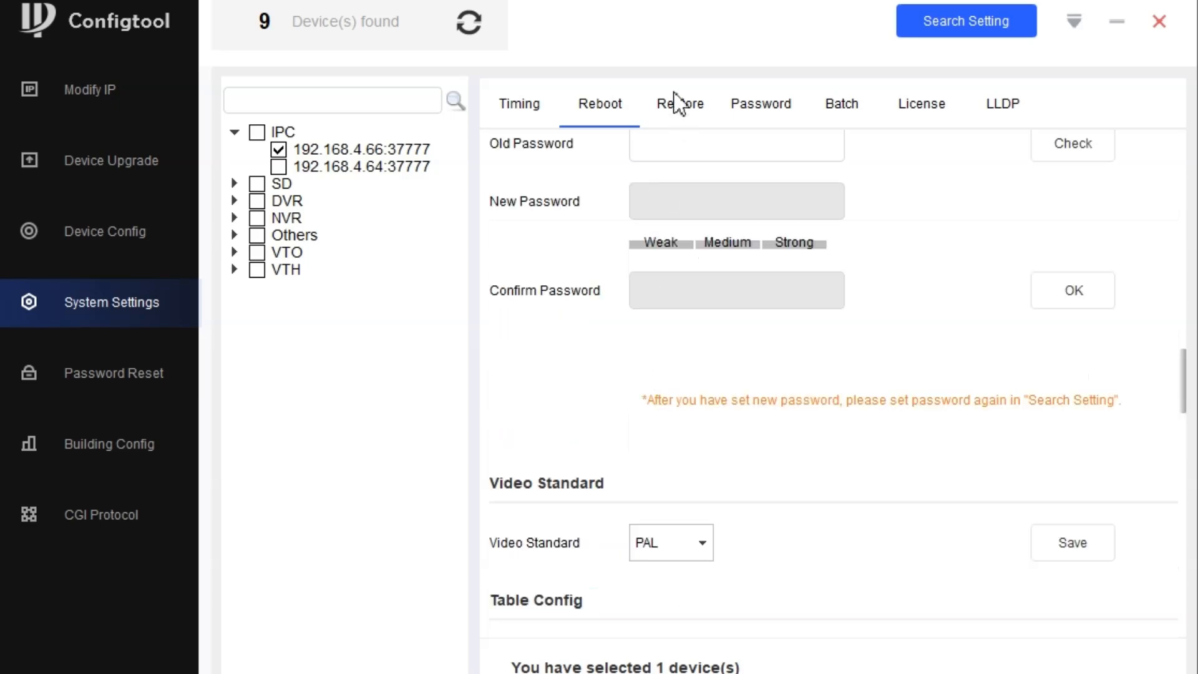
# Page through restore, password, batch, license and LLDP settings, ending on empty LLDP
pyautogui.click(679, 103)
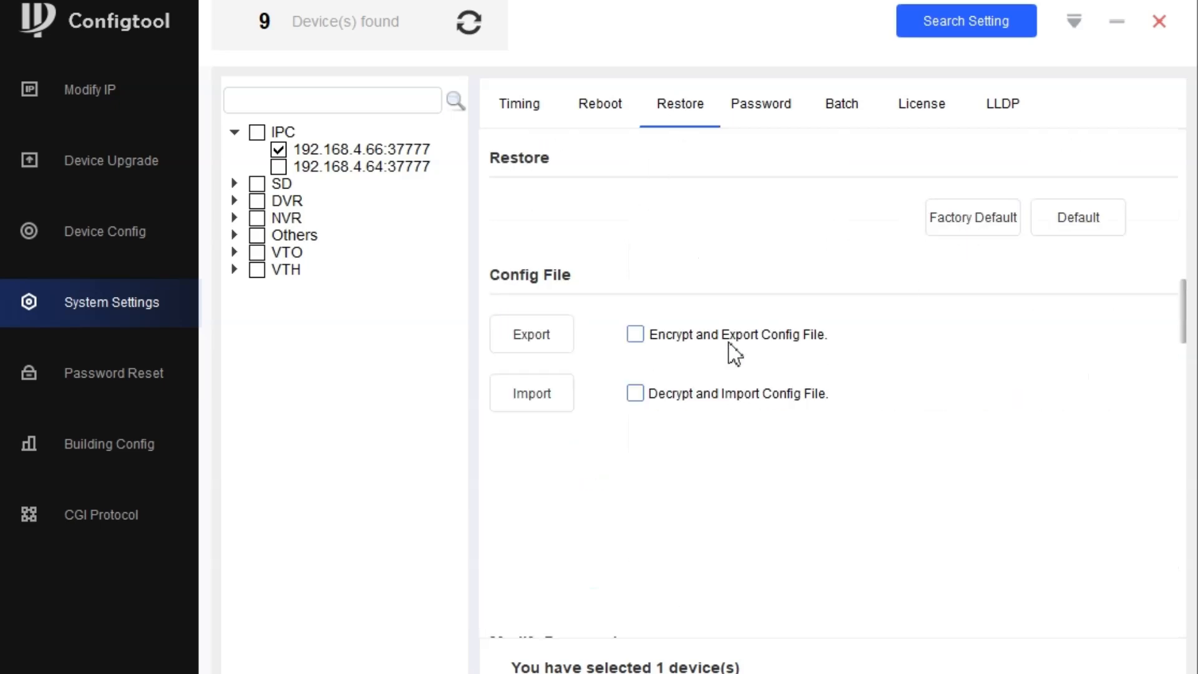
pyautogui.moveTo(531, 335)
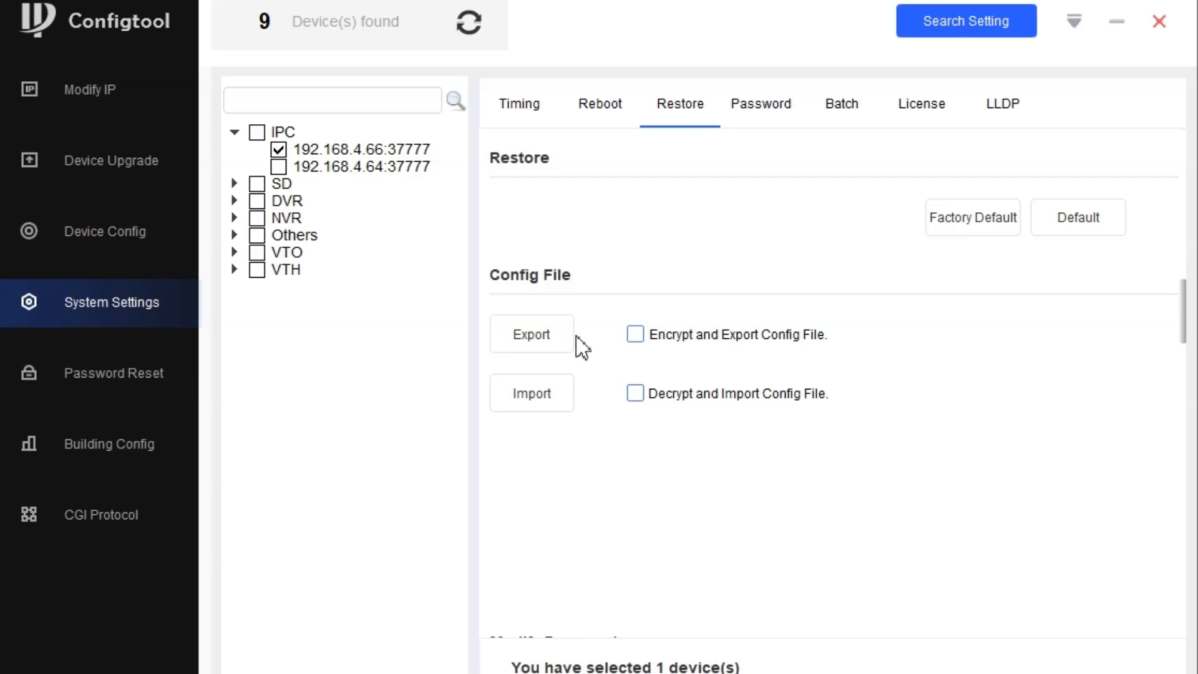
pyautogui.moveTo(587, 339)
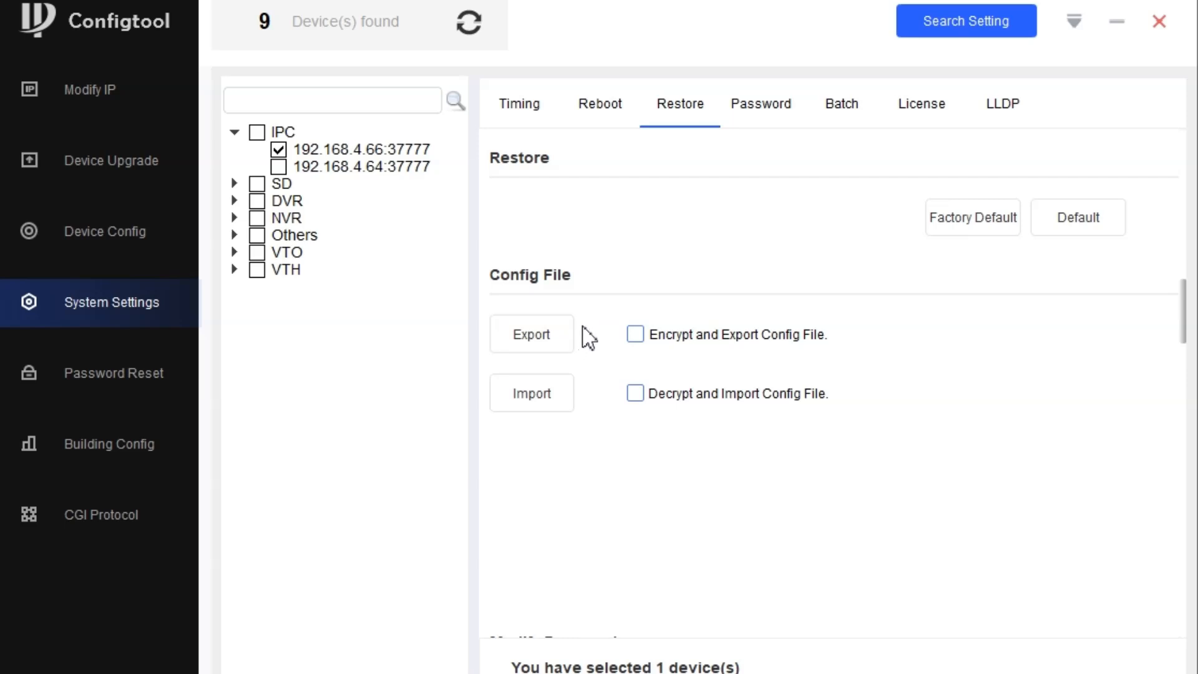
pyautogui.moveTo(759, 113)
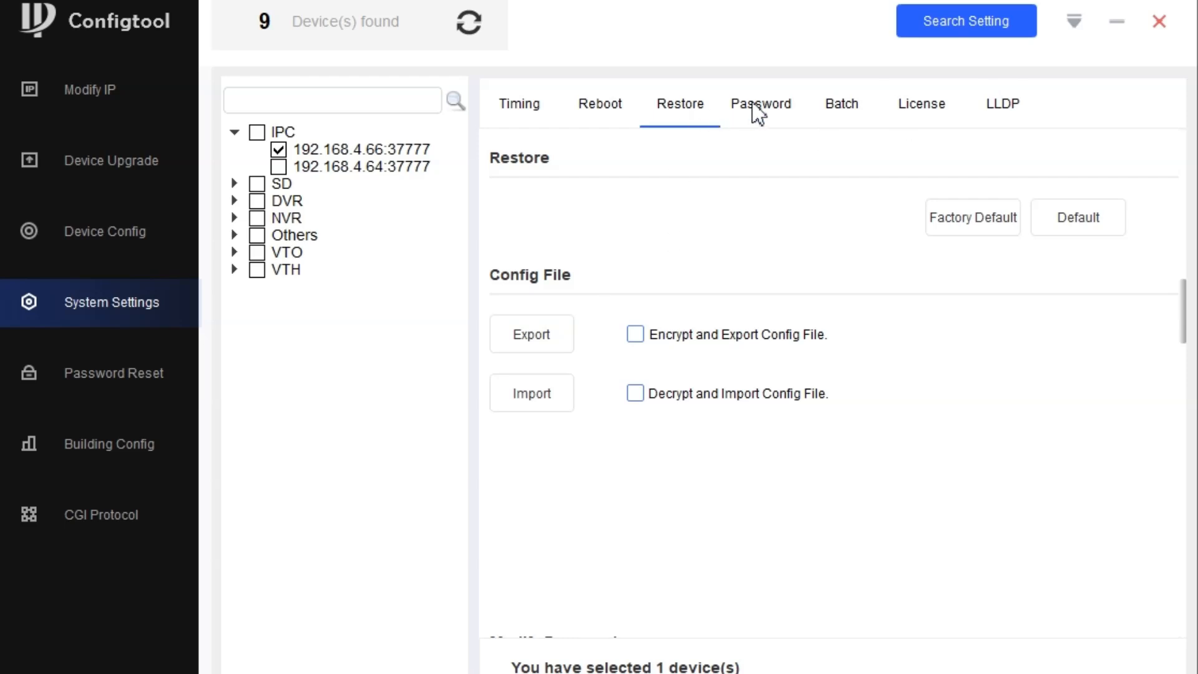
pyautogui.click(760, 104)
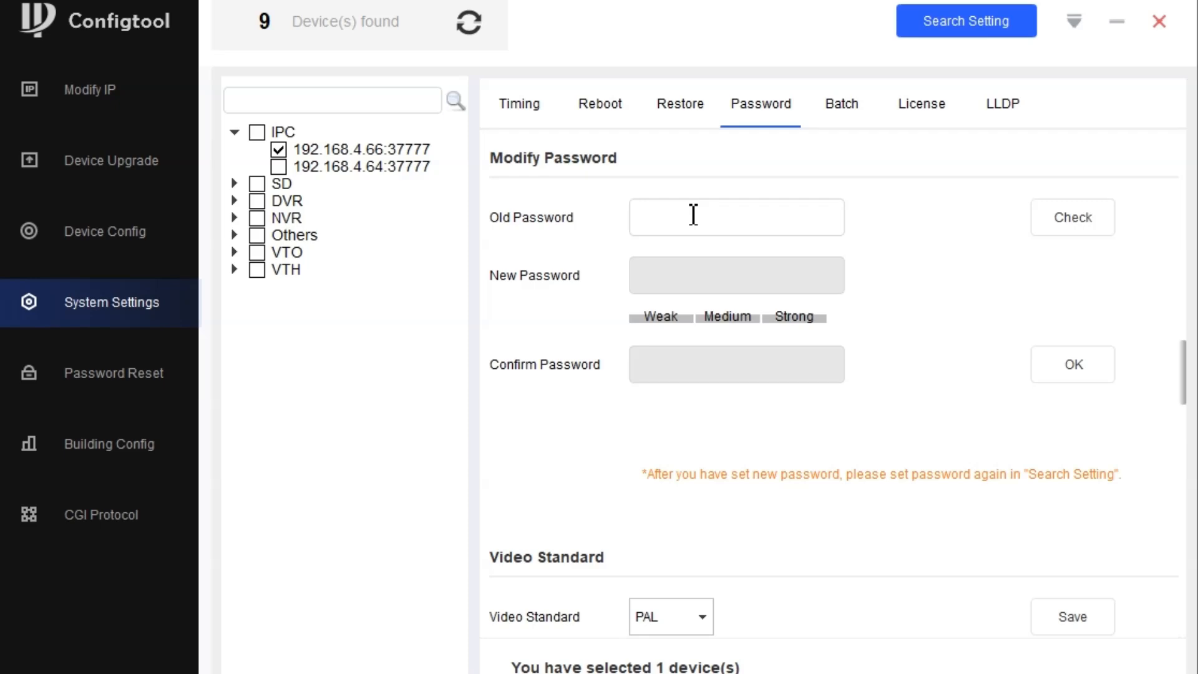
pyautogui.moveTo(825, 116)
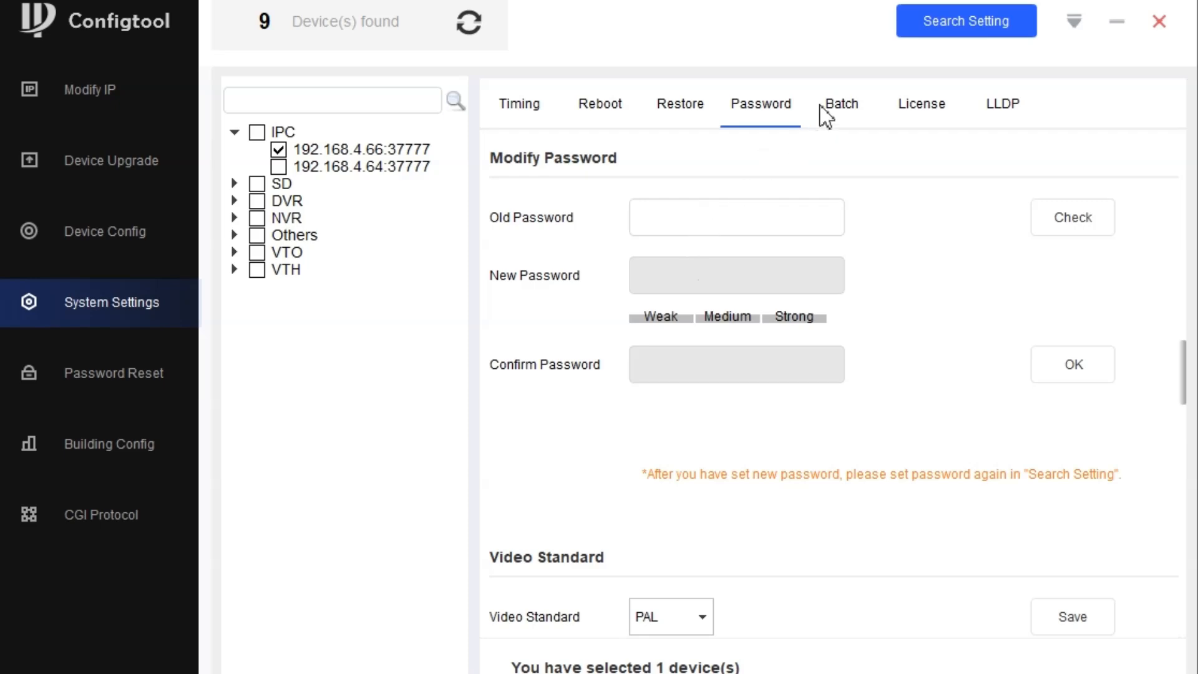
pyautogui.click(840, 103)
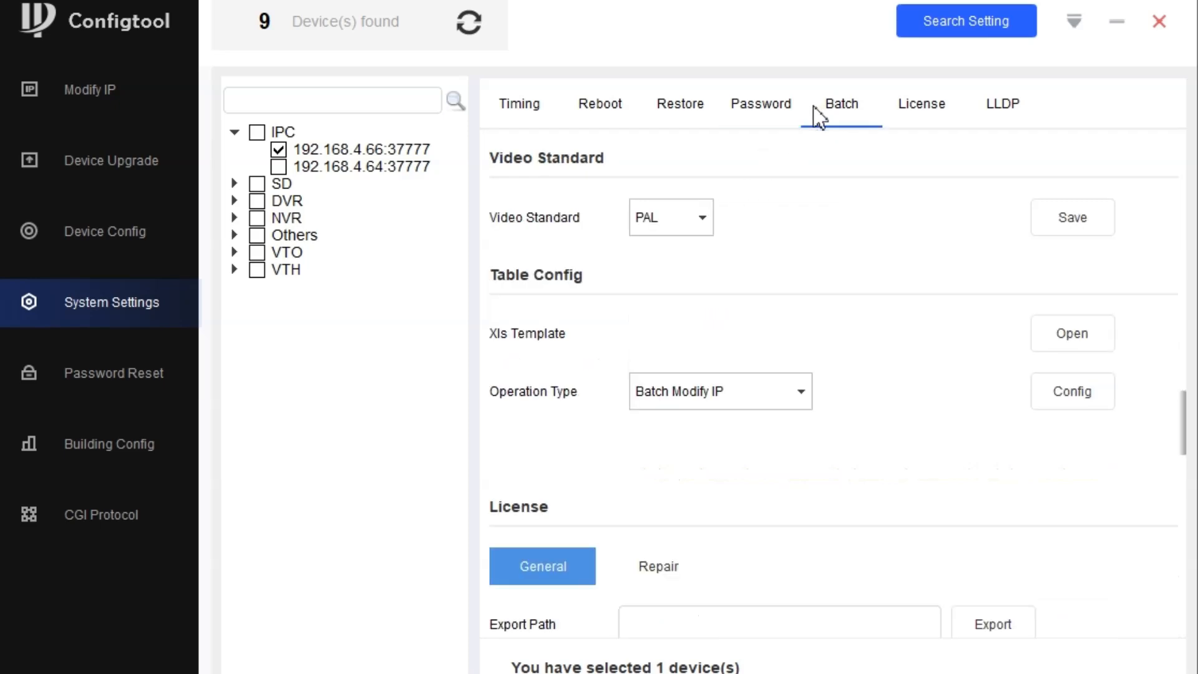
pyautogui.click(921, 103)
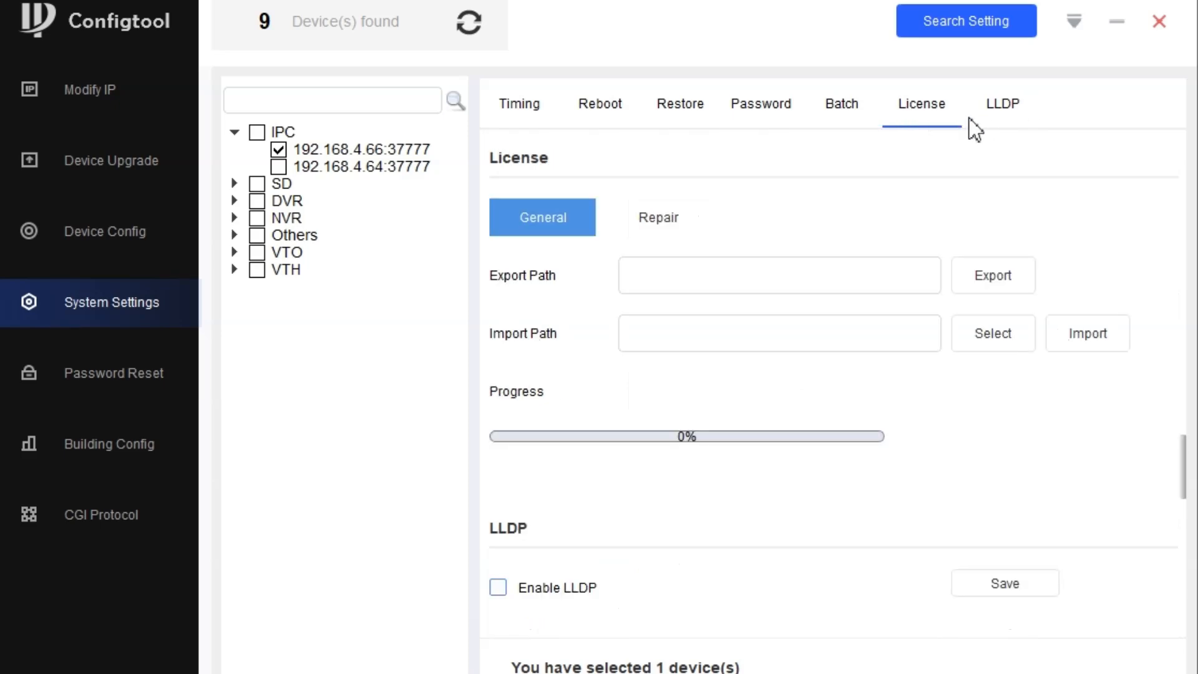
pyautogui.click(1002, 103)
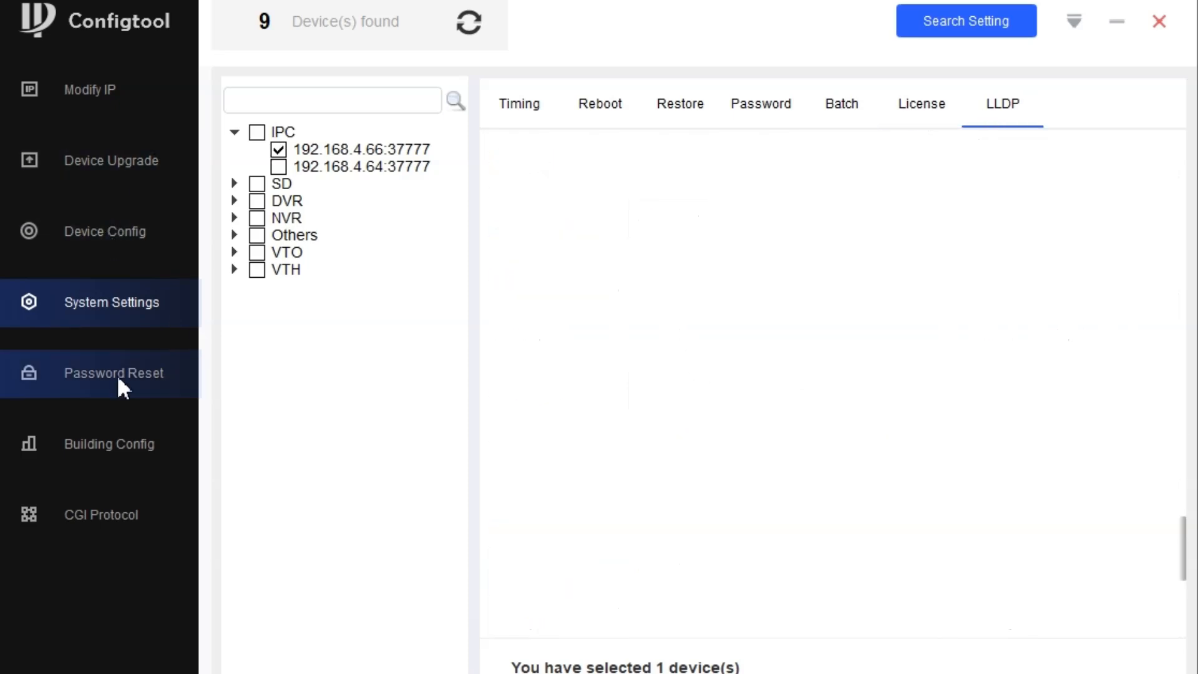
# View the empty password reset list, then the building config association list of two intercoms
pyautogui.click(114, 373)
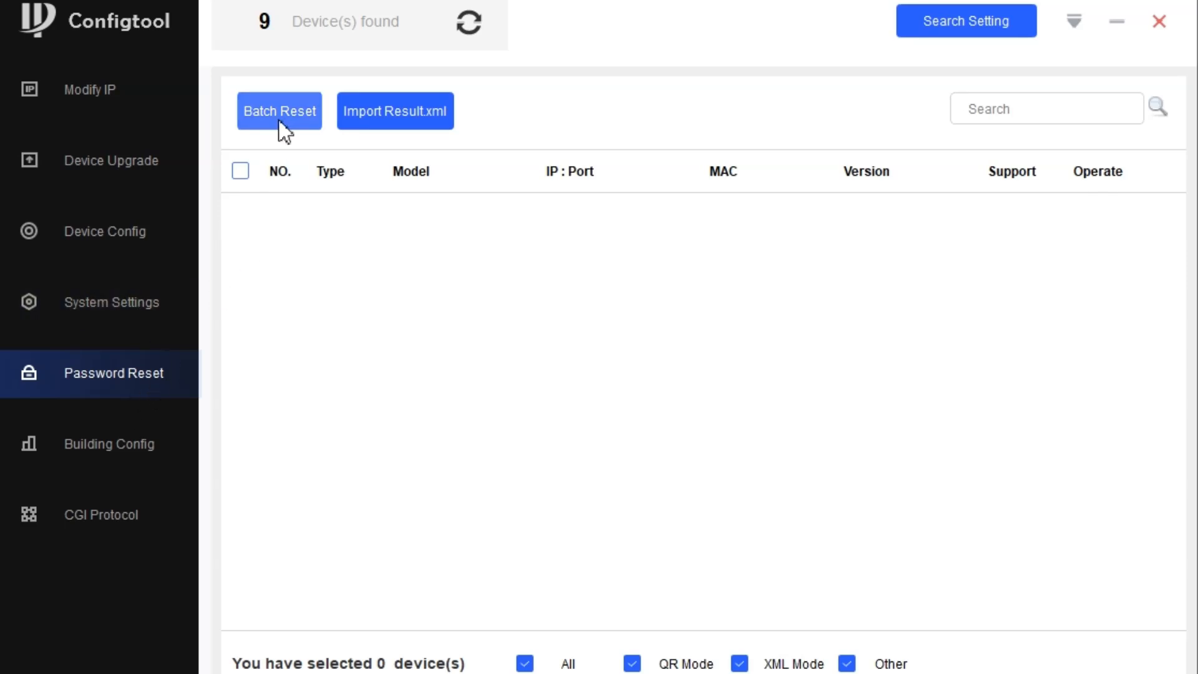
pyautogui.moveTo(283, 107)
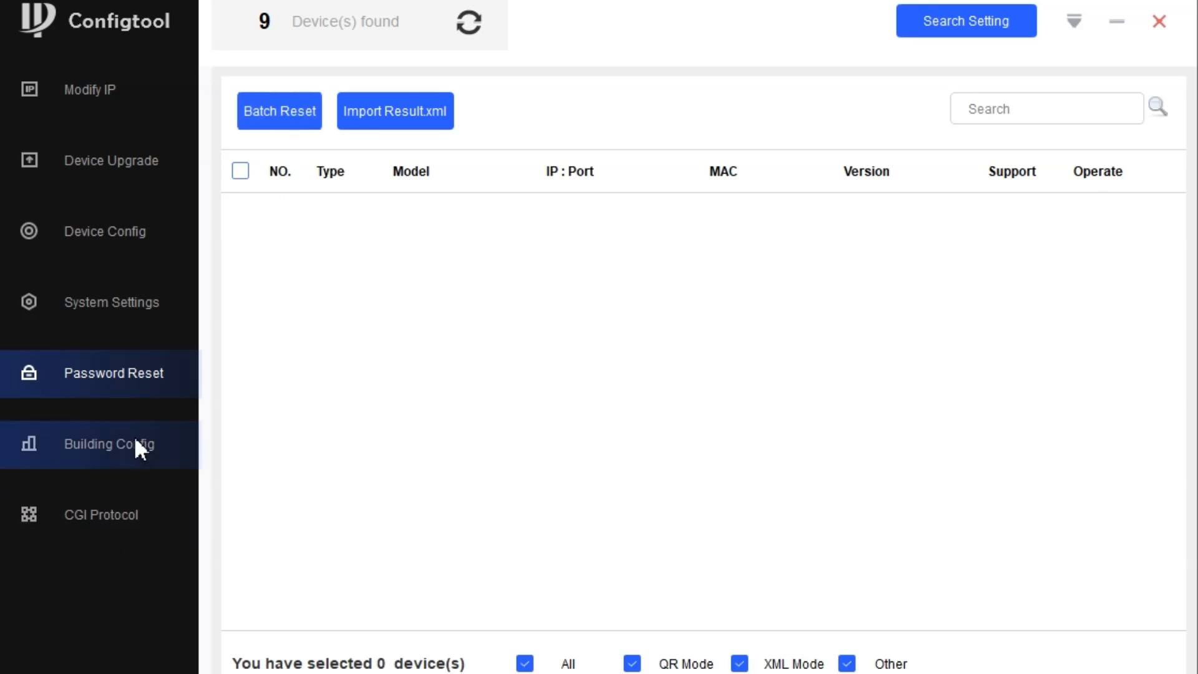
pyautogui.click(109, 444)
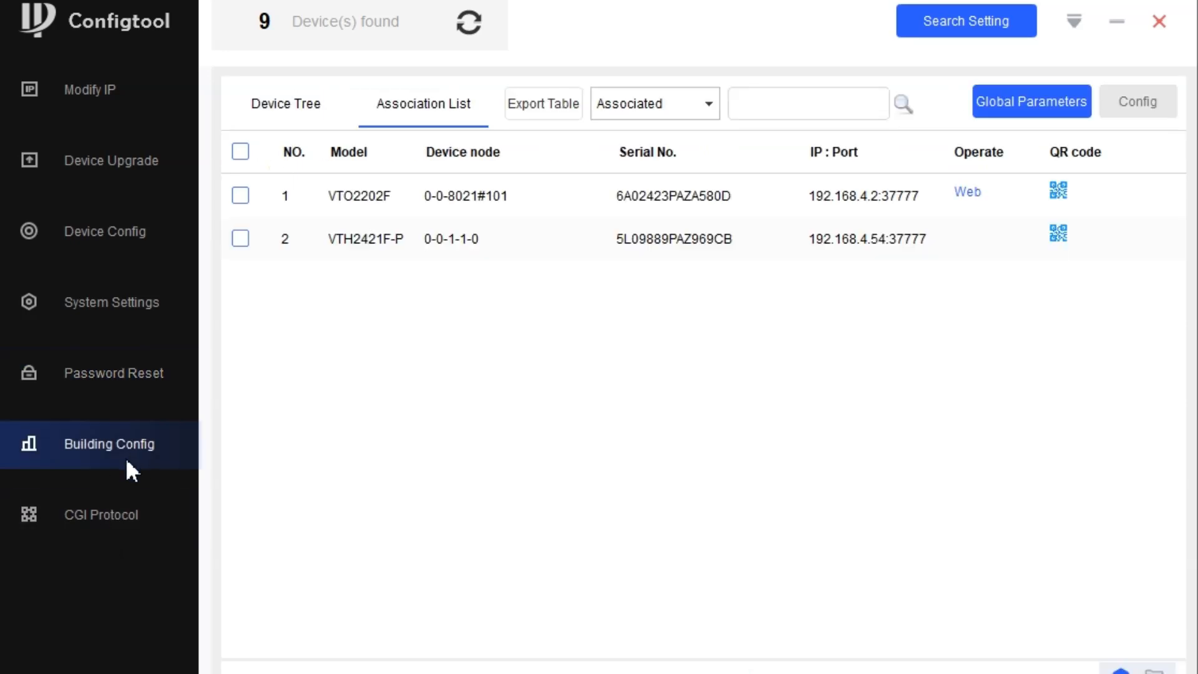
pyautogui.click(100, 514)
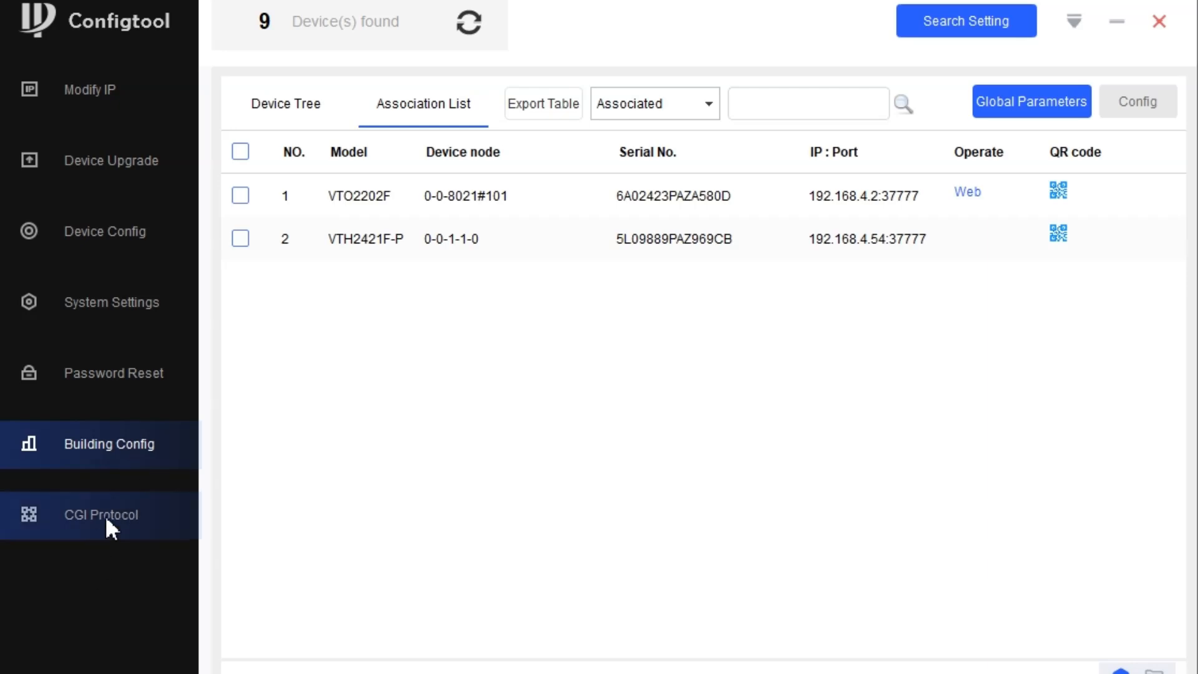
# Show the CGI protocol list of nine devices and focus the first URL path field
pyautogui.click(100, 514)
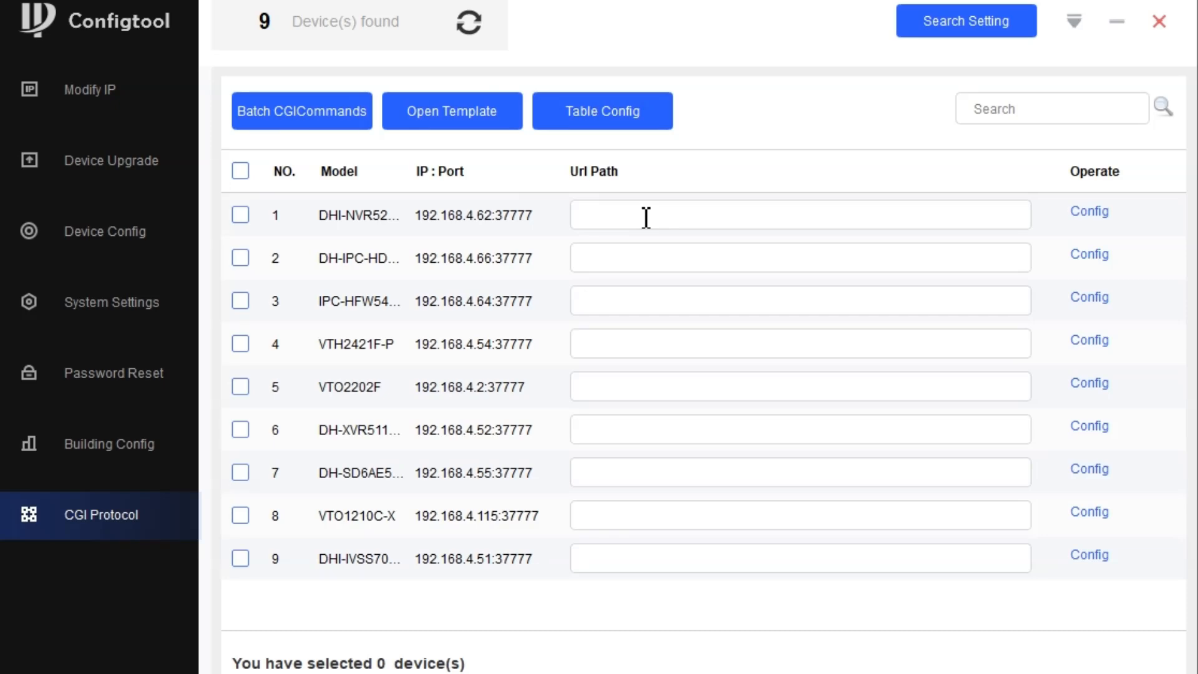
pyautogui.click(763, 215)
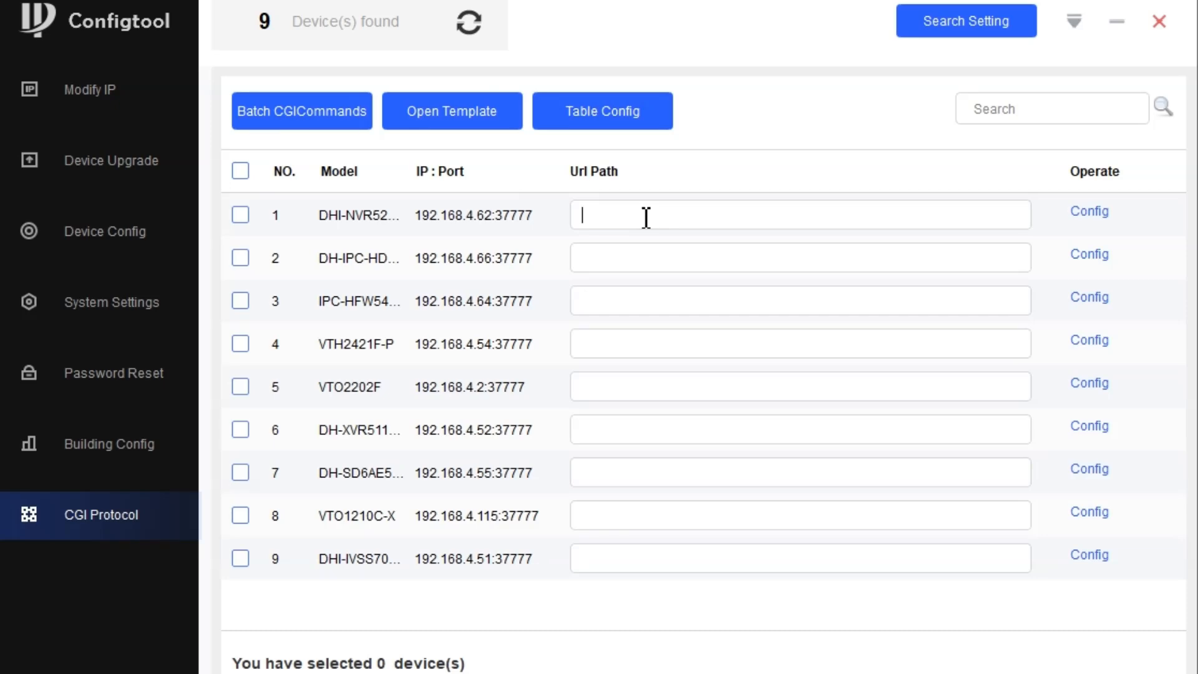